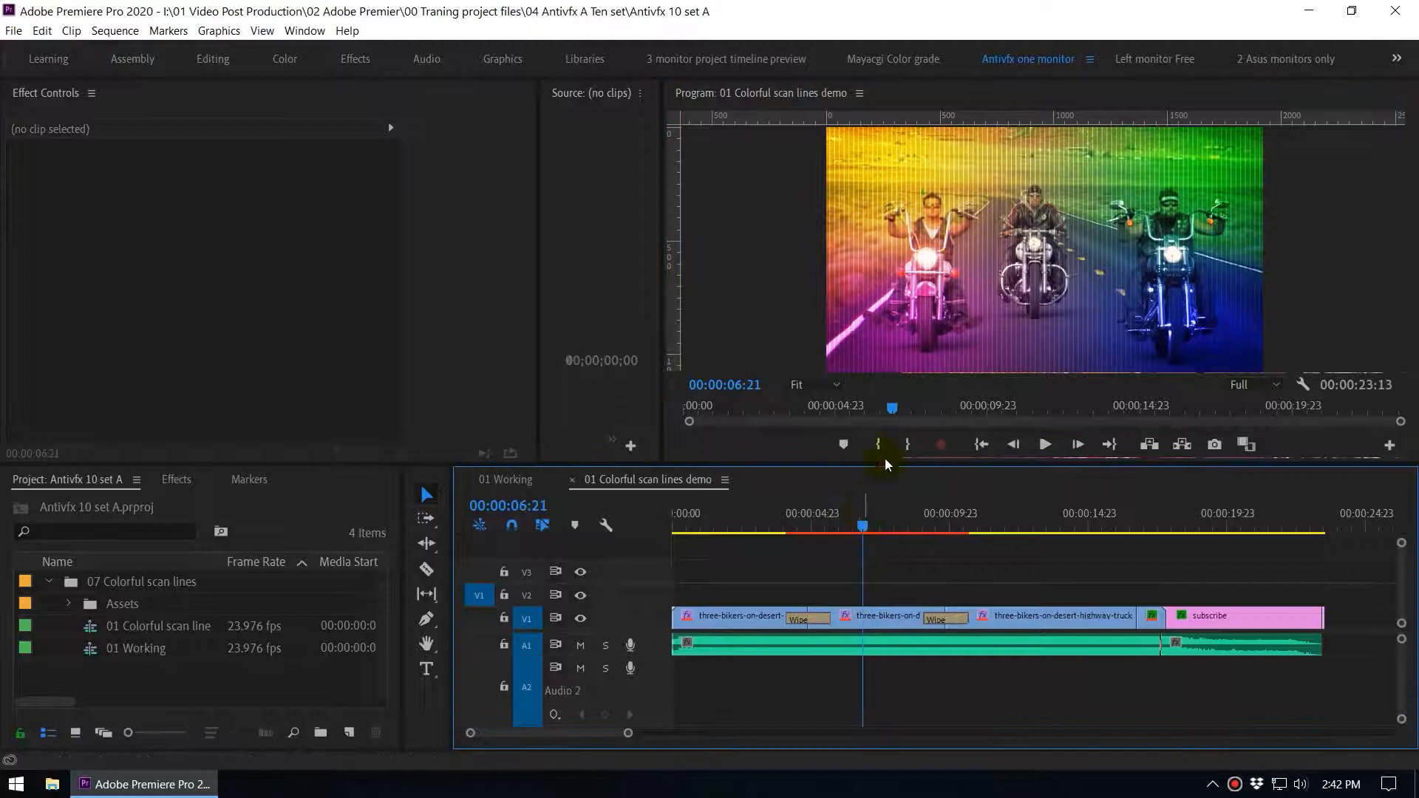
{"action": "mouse_move", "coordinate": [980, 503]}
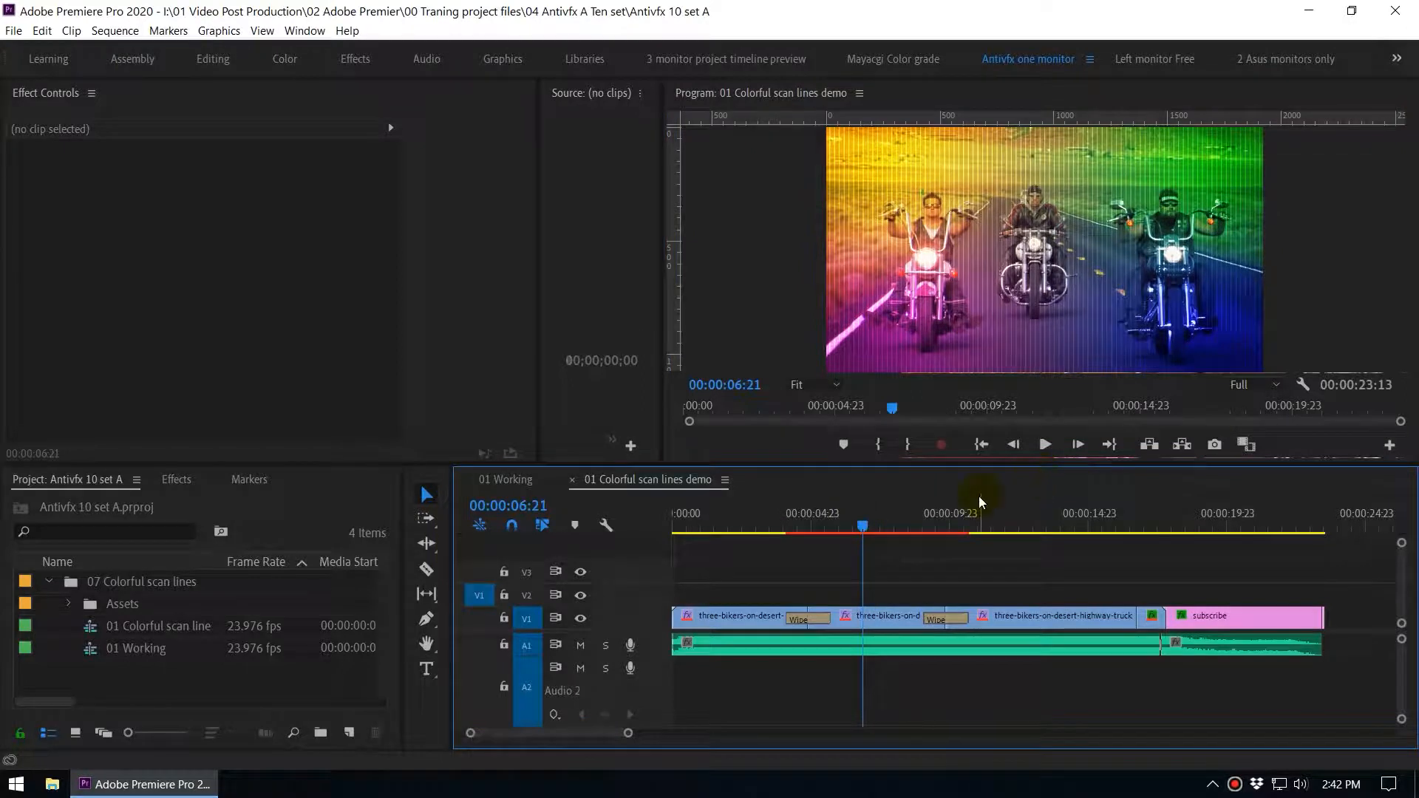
Step: Scrub the demo timeline around four seconds to preview the scan-lines result
{"action": "left_click", "coordinate": [796, 531]}
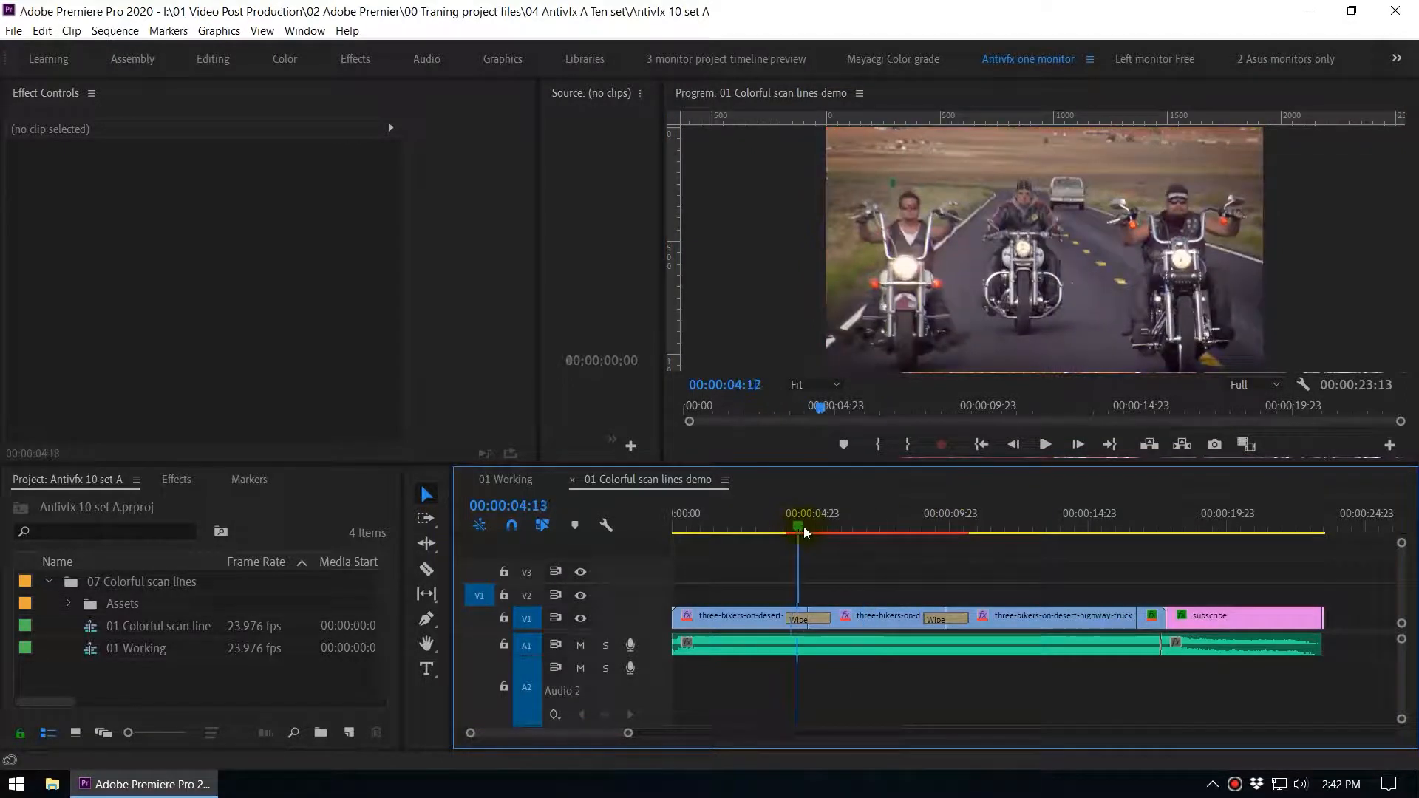
{"action": "left_click_drag", "start_coordinate": [805, 532], "coordinate": [813, 532]}
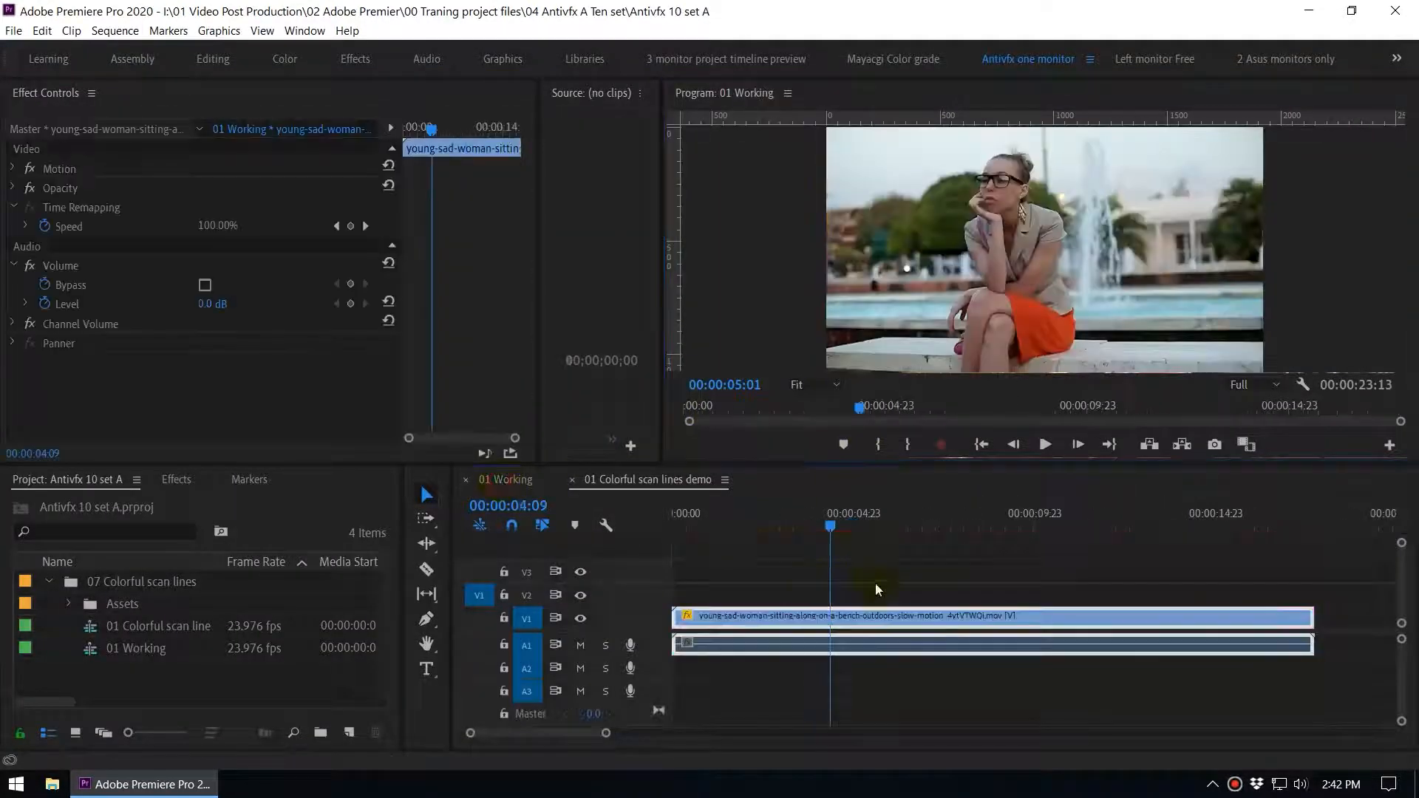
Step: Search the Effects panel for 'gri' and select the Grid effect under Generate
{"action": "left_click", "coordinate": [774, 525]}
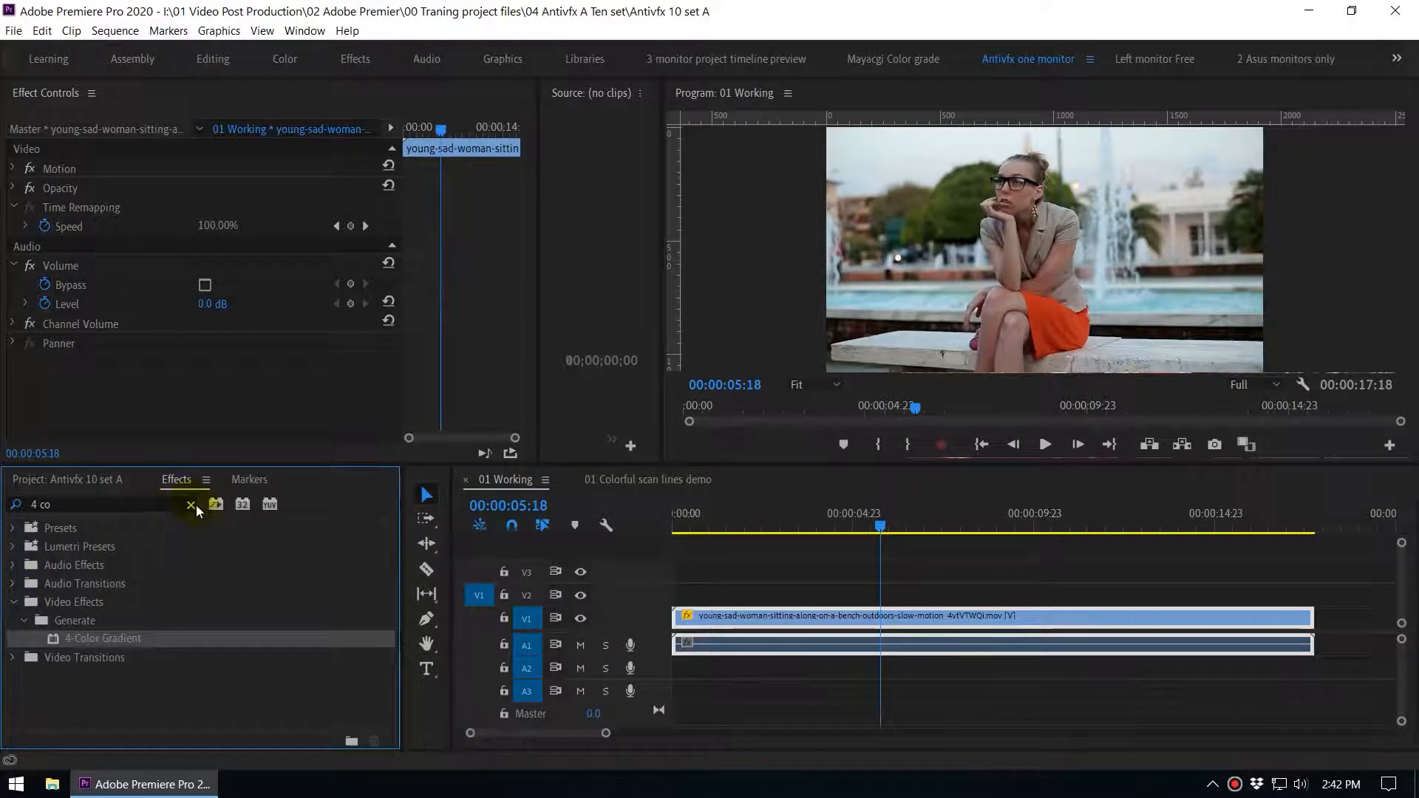
{"action": "left_click", "coordinate": [192, 505]}
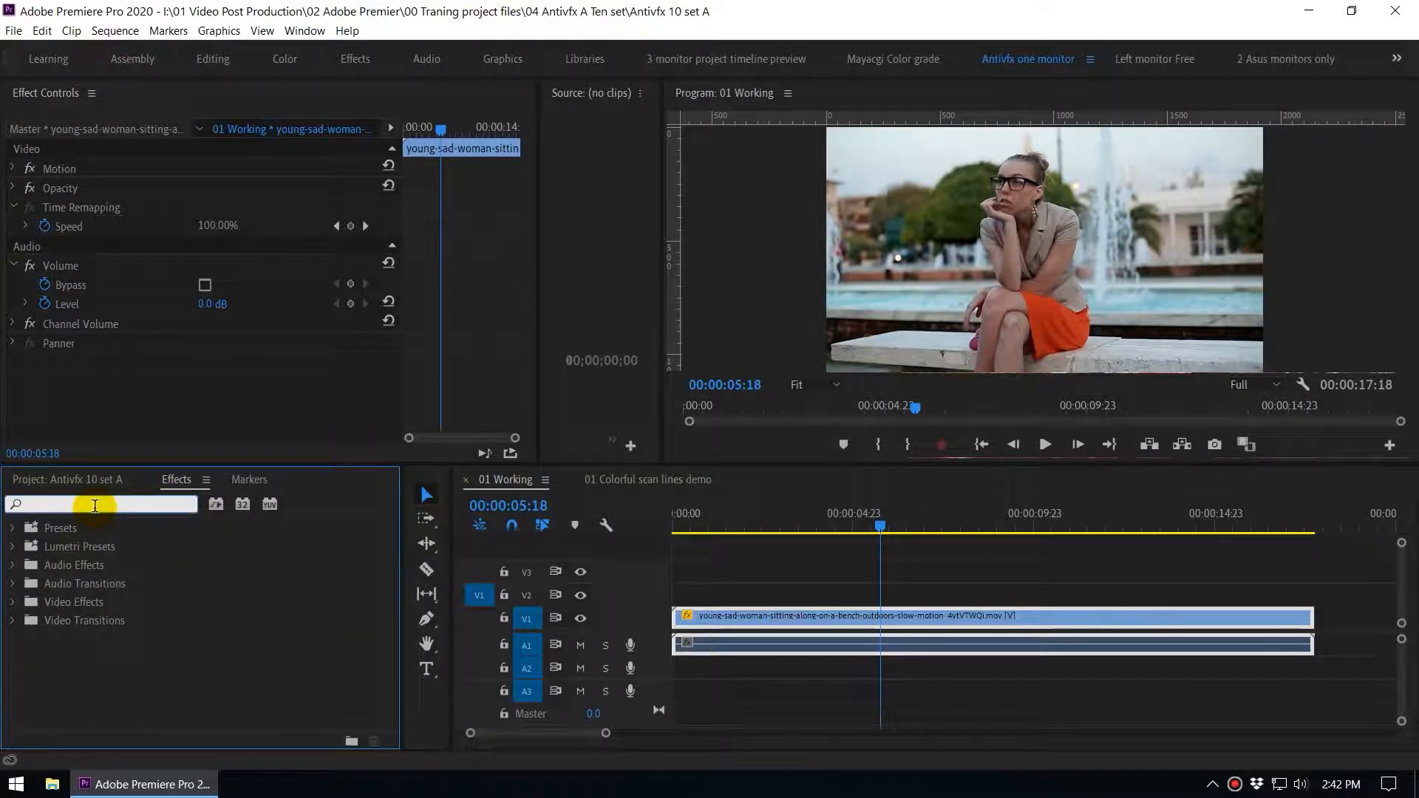
{"action": "type", "text": "grod"}
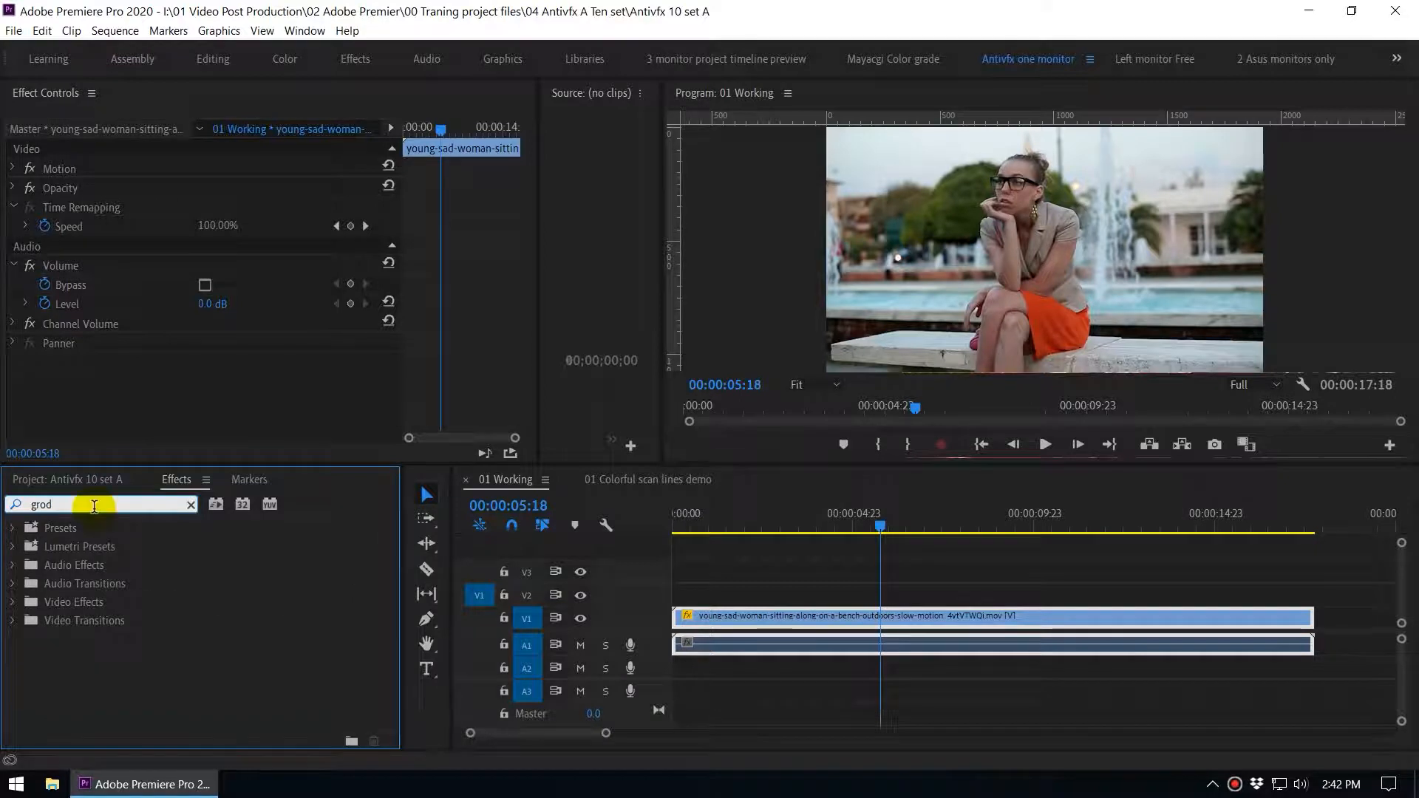
{"action": "type", "text": "gri"}
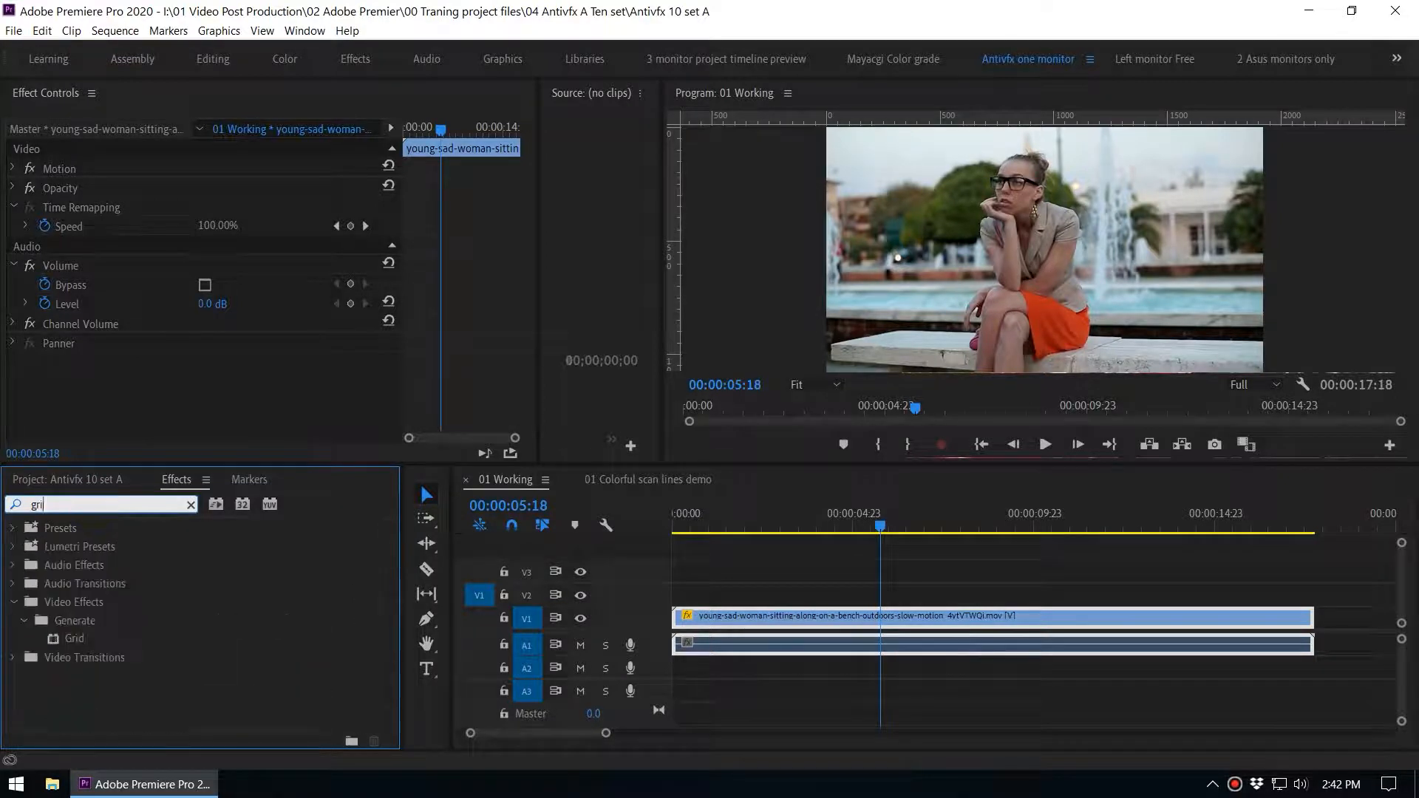
{"action": "left_click", "coordinate": [74, 638]}
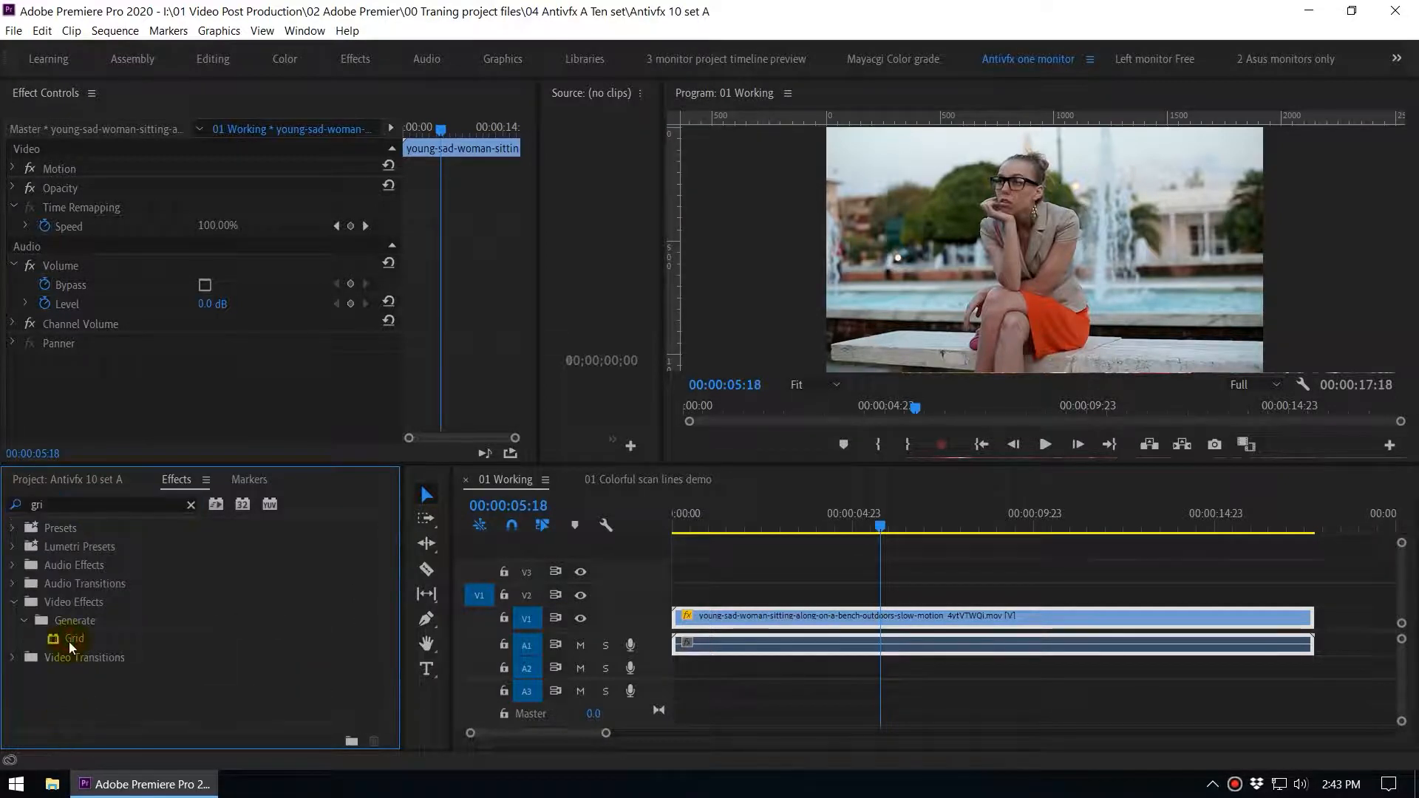
{"action": "left_click", "coordinate": [74, 638]}
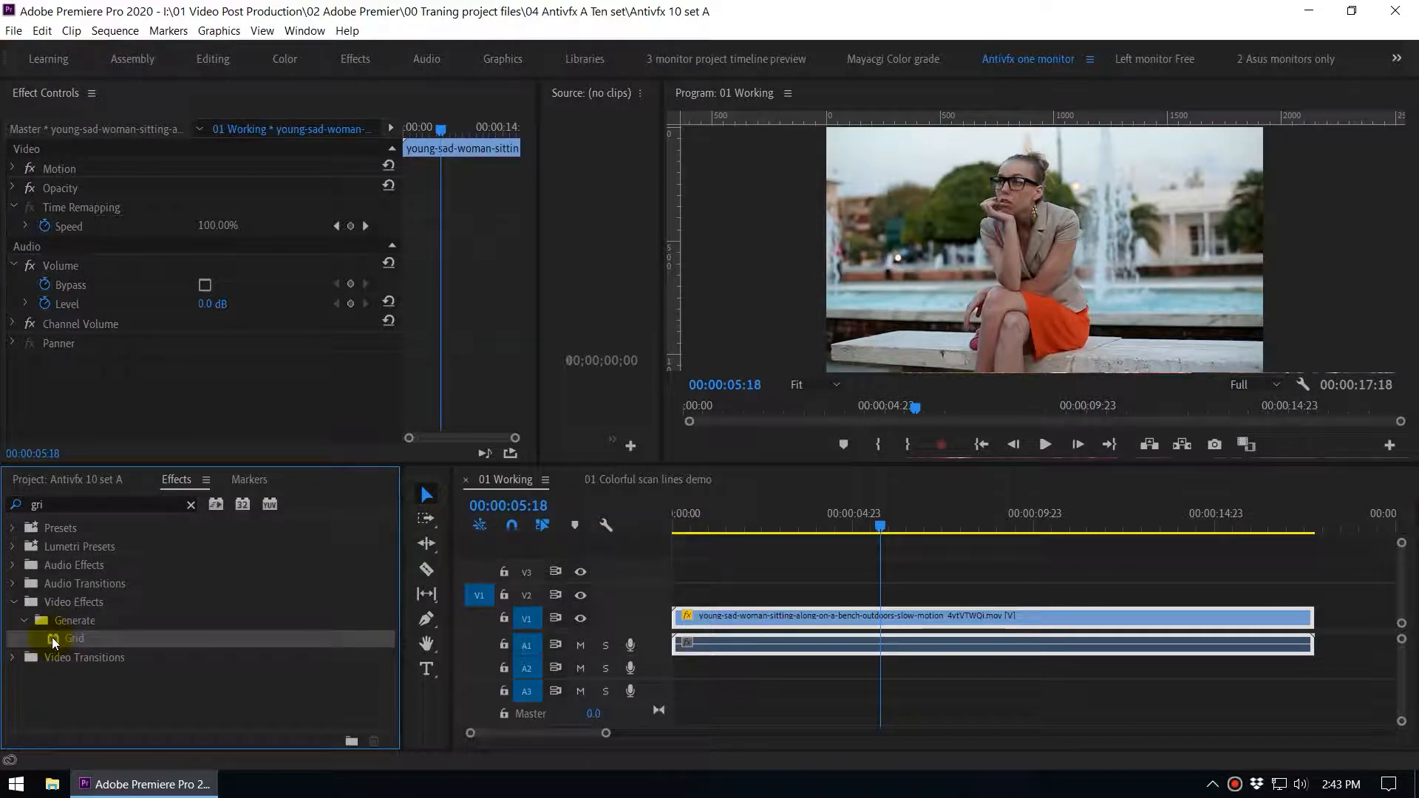
Step: Apply Grid to the woman clip, giving a white grid on black with its settings listed
{"action": "double_click", "coordinate": [74, 638]}
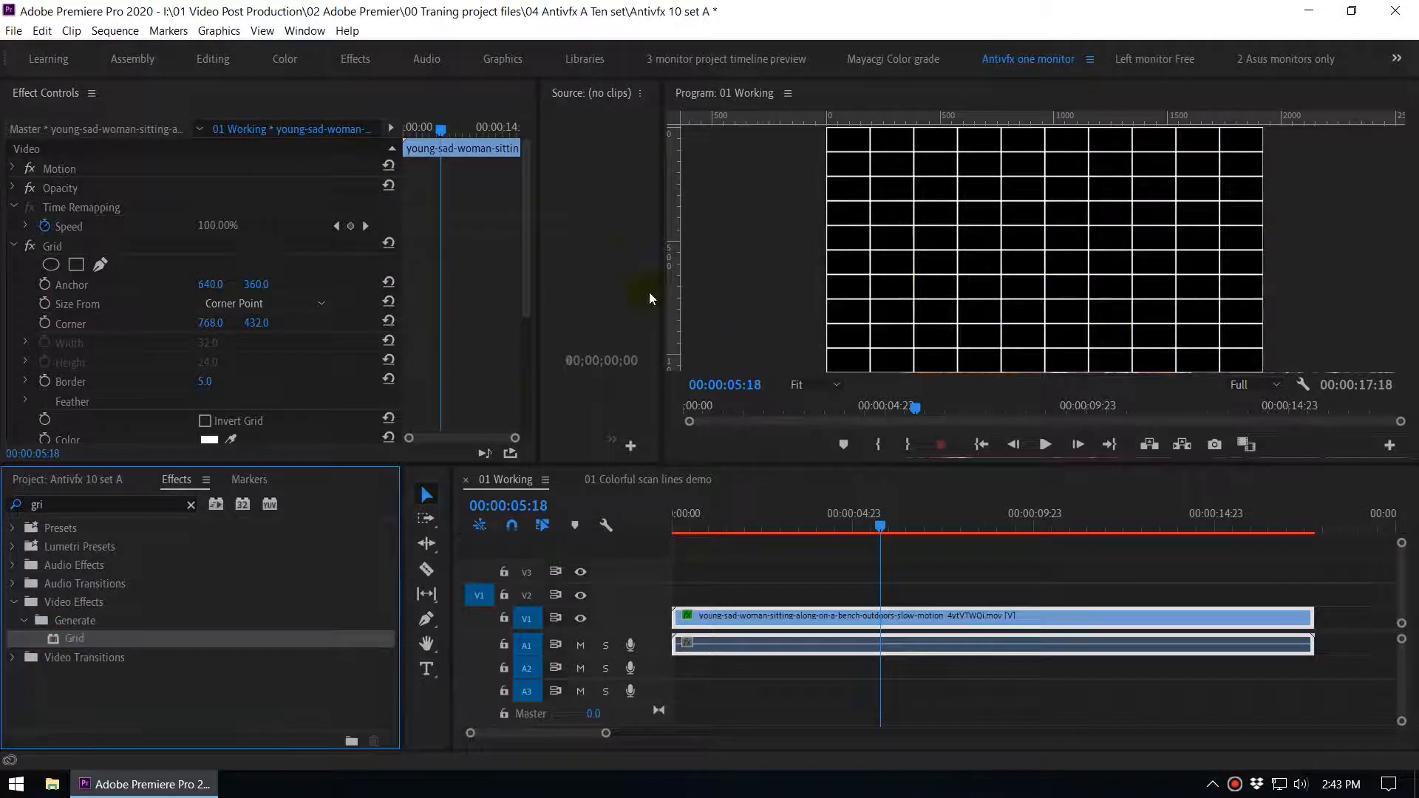
{"action": "scroll", "scroll_direction": "down", "scroll_amount": 3}
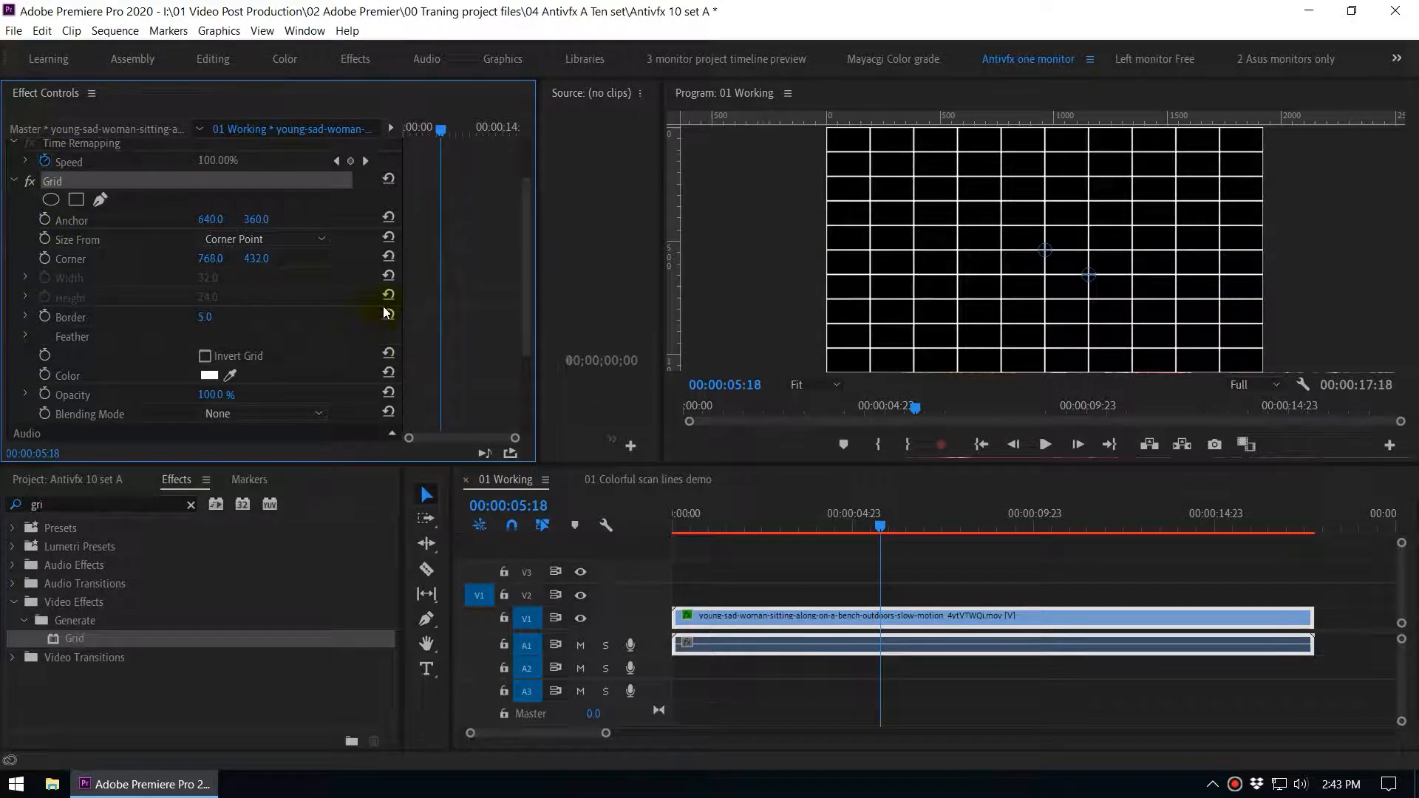
{"action": "mouse_move", "coordinate": [294, 297]}
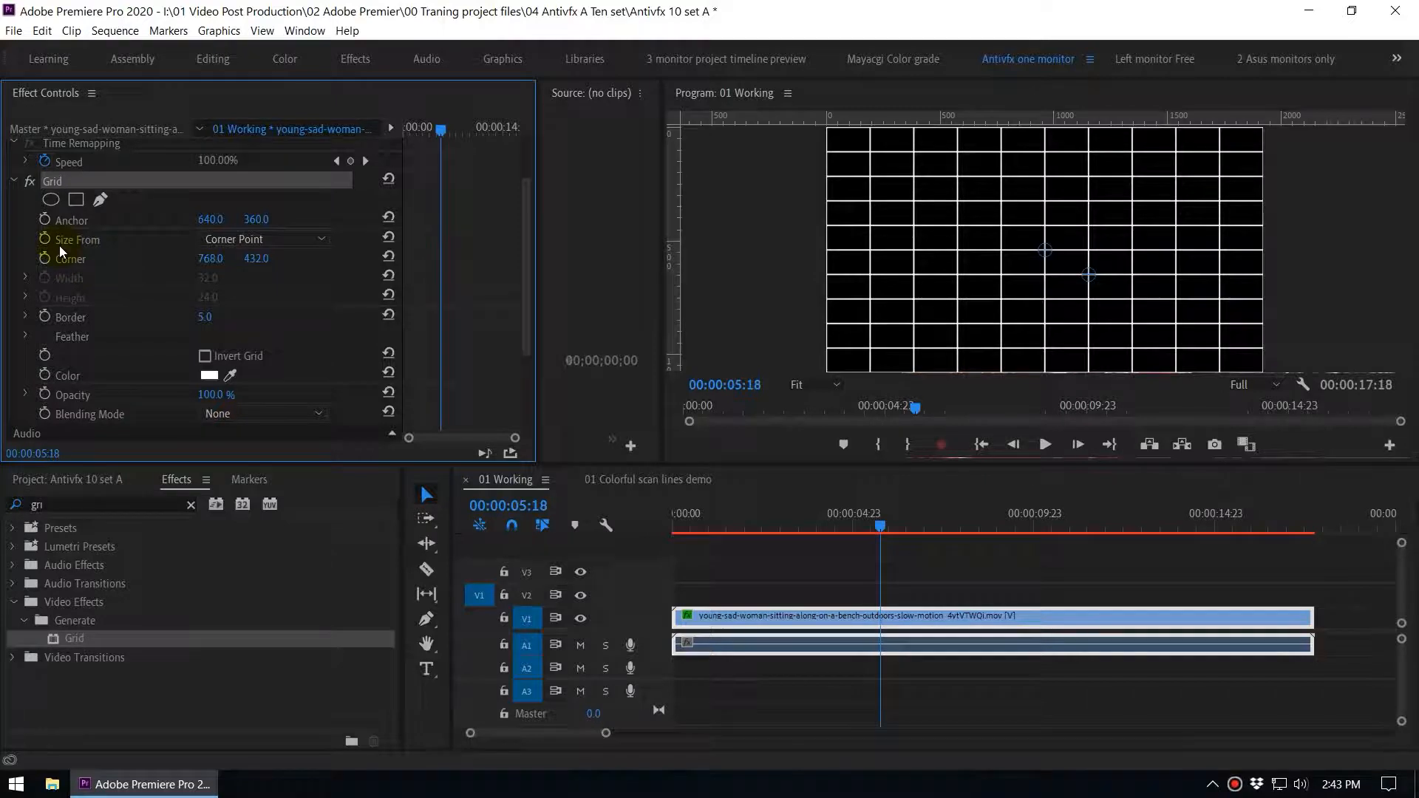
Step: Size the grid by Width & Height Sliders and set Width to 1920
{"action": "left_click", "coordinate": [263, 239]}
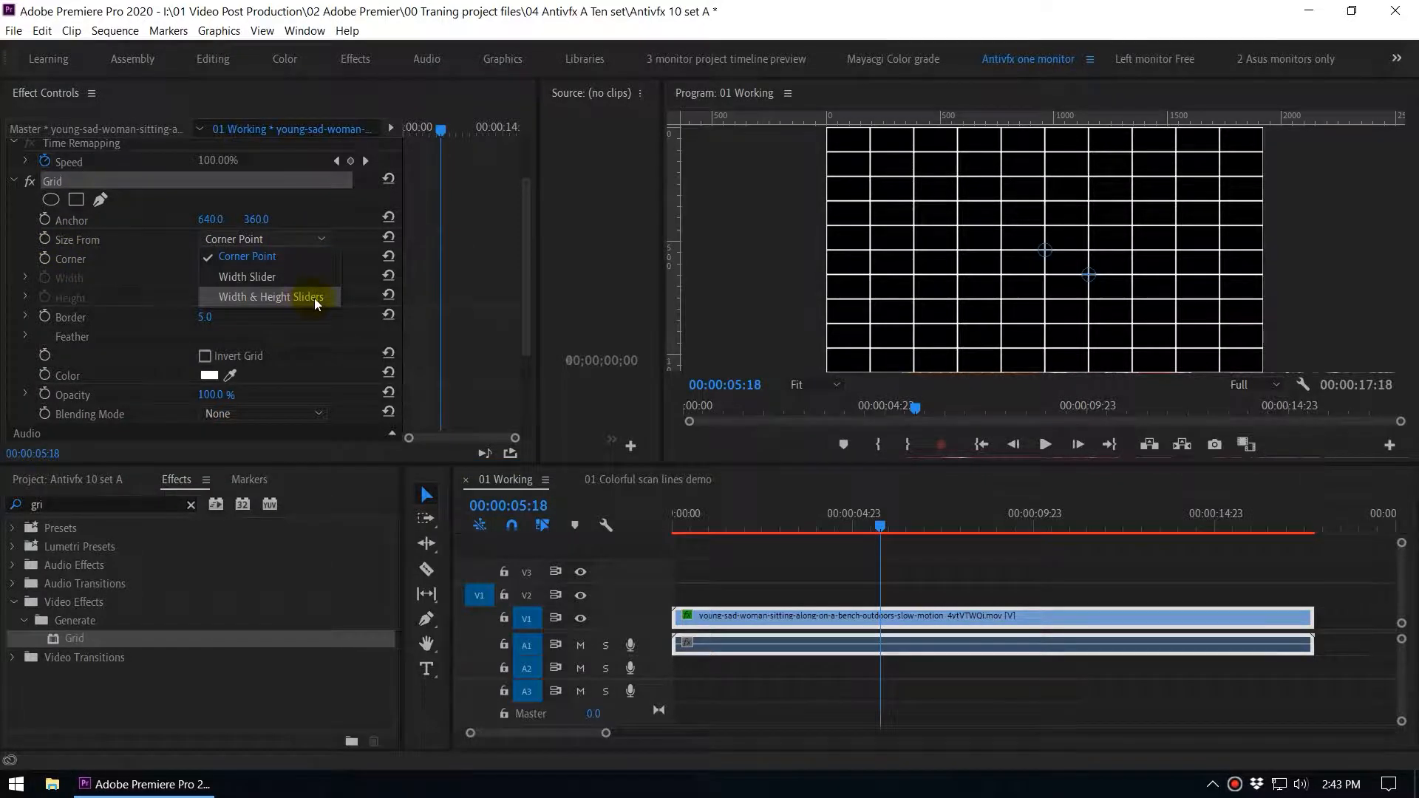
{"action": "left_click", "coordinate": [269, 296]}
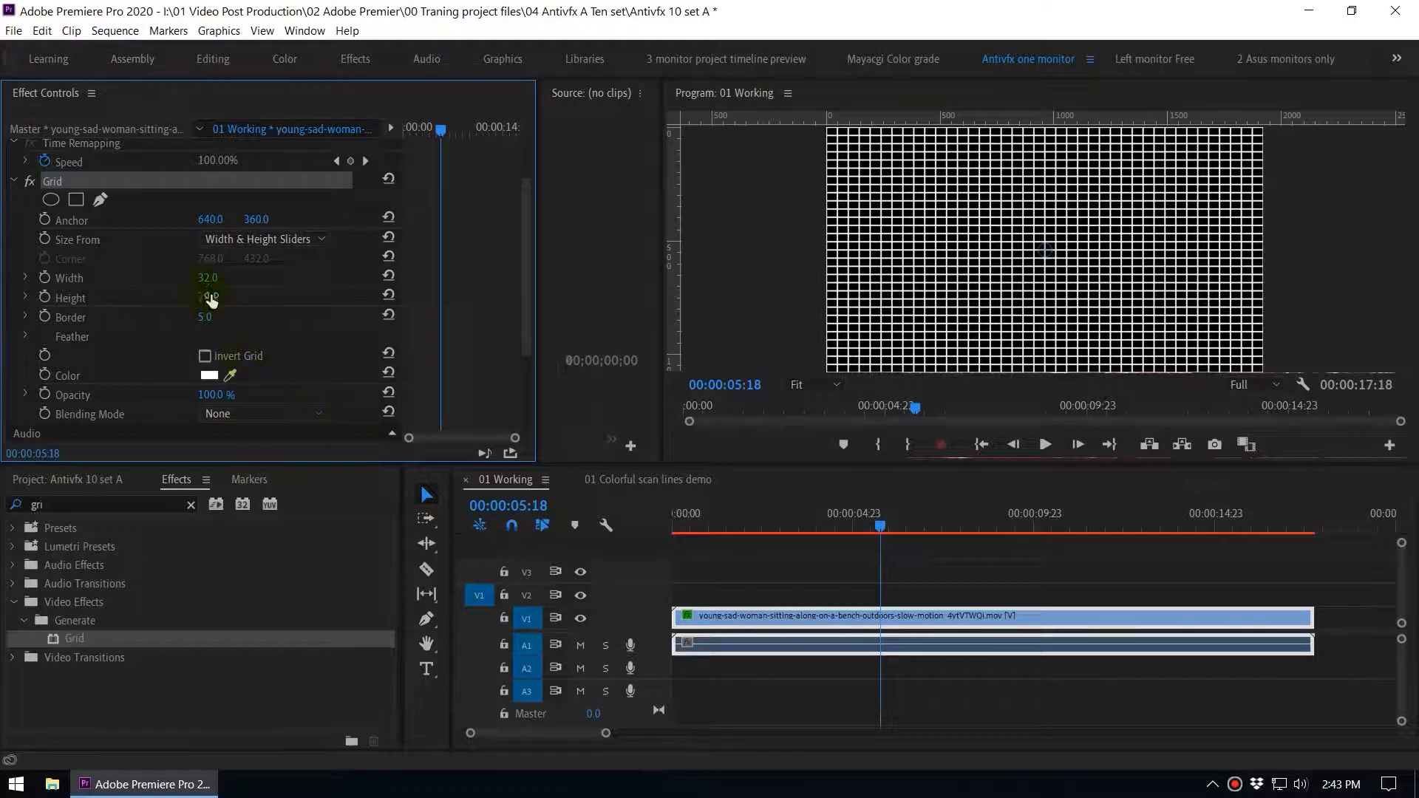
{"action": "double_click", "coordinate": [207, 277]}
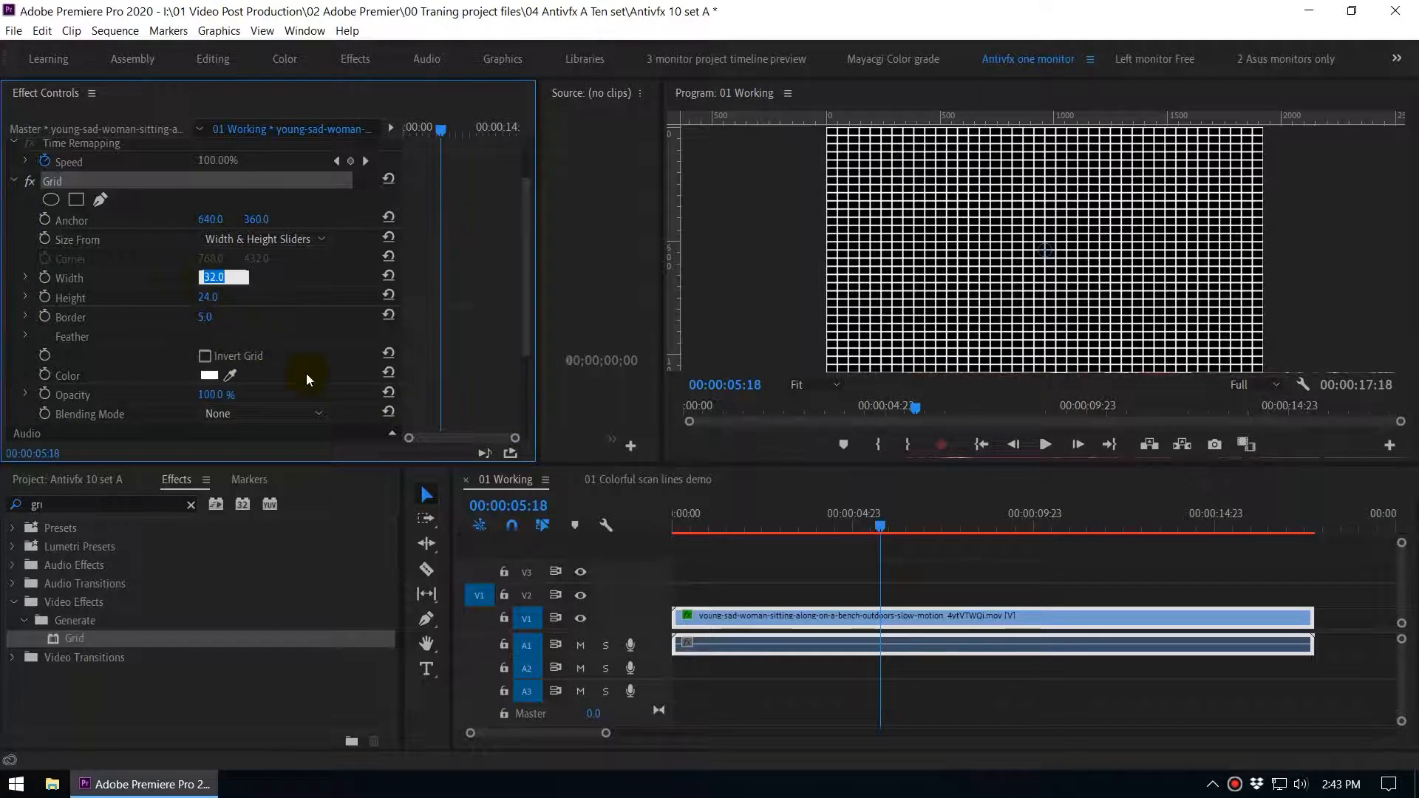
{"action": "type", "text": "19"}
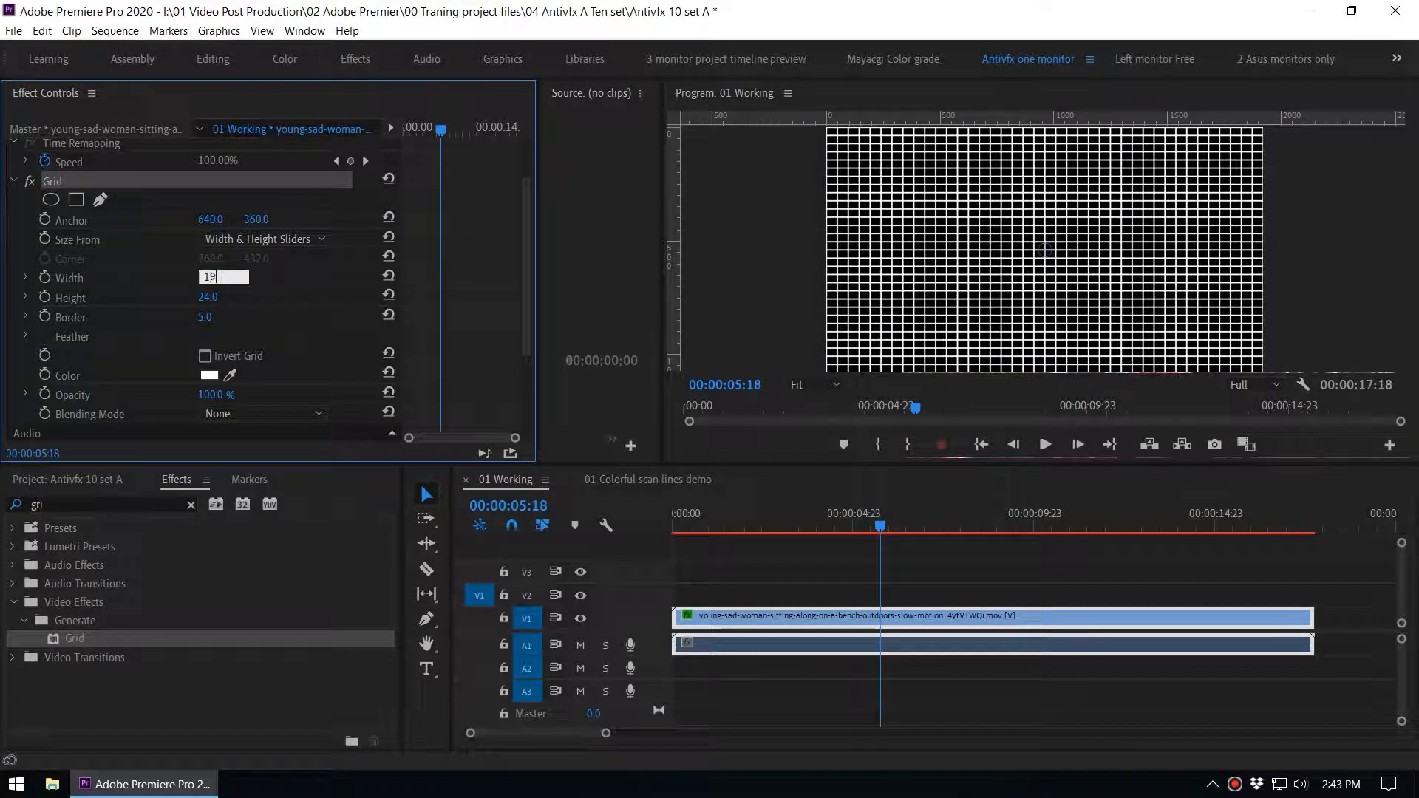
{"action": "type", "text": "1920.0"}
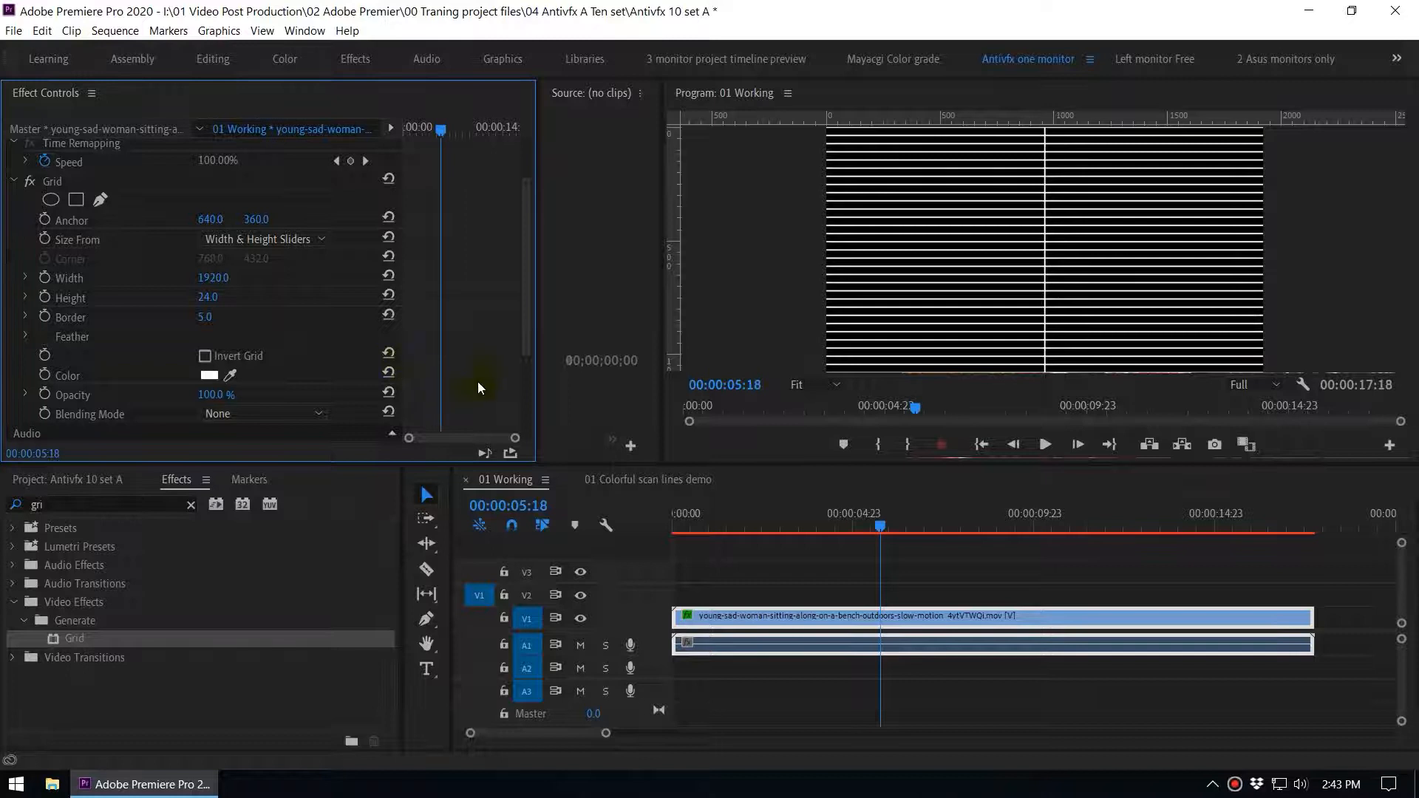
{"action": "mouse_move", "coordinate": [461, 346]}
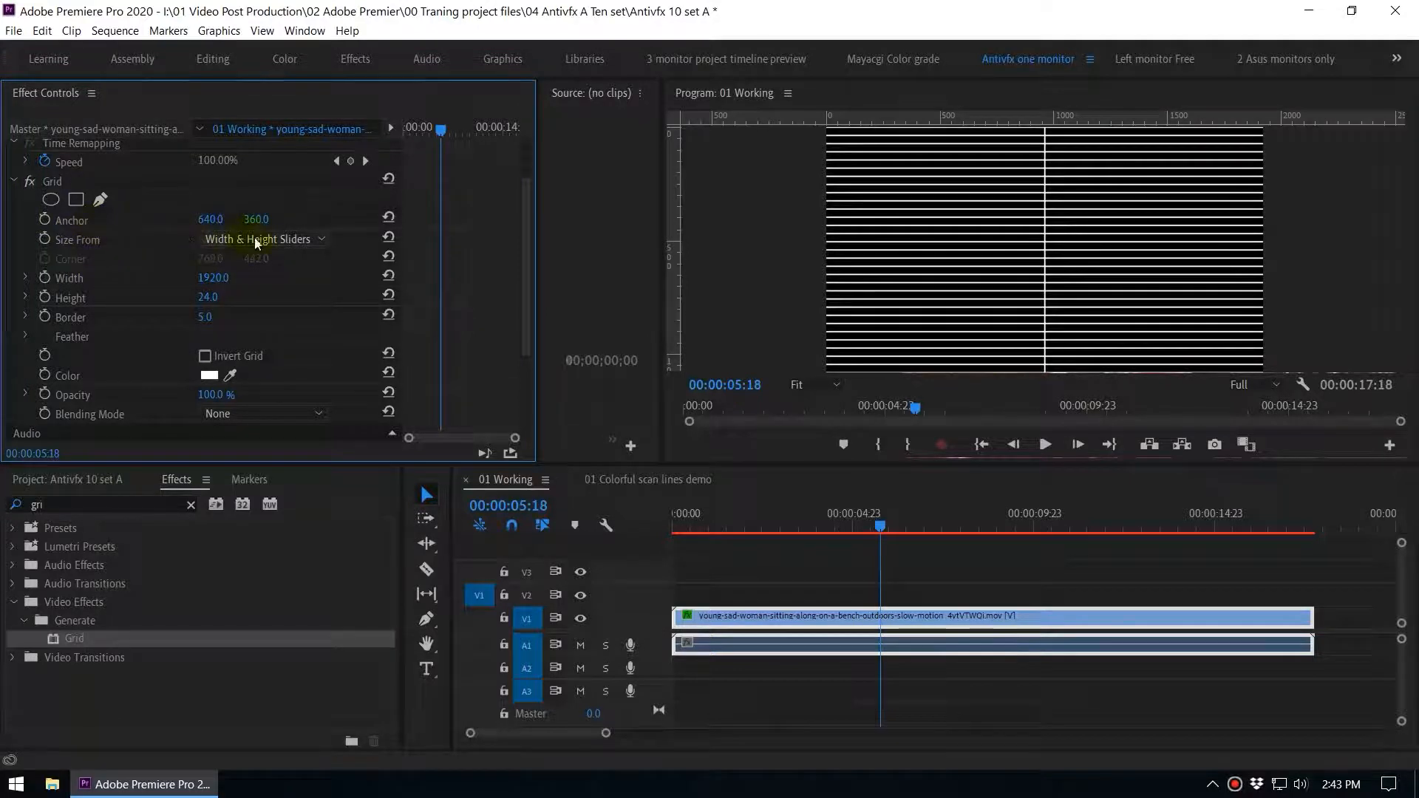
Step: Scrub the grid Anchor X to 1287 so the last vertical line leaves the frame
{"action": "left_click_drag", "start_coordinate": [210, 219], "coordinate": [256, 219]}
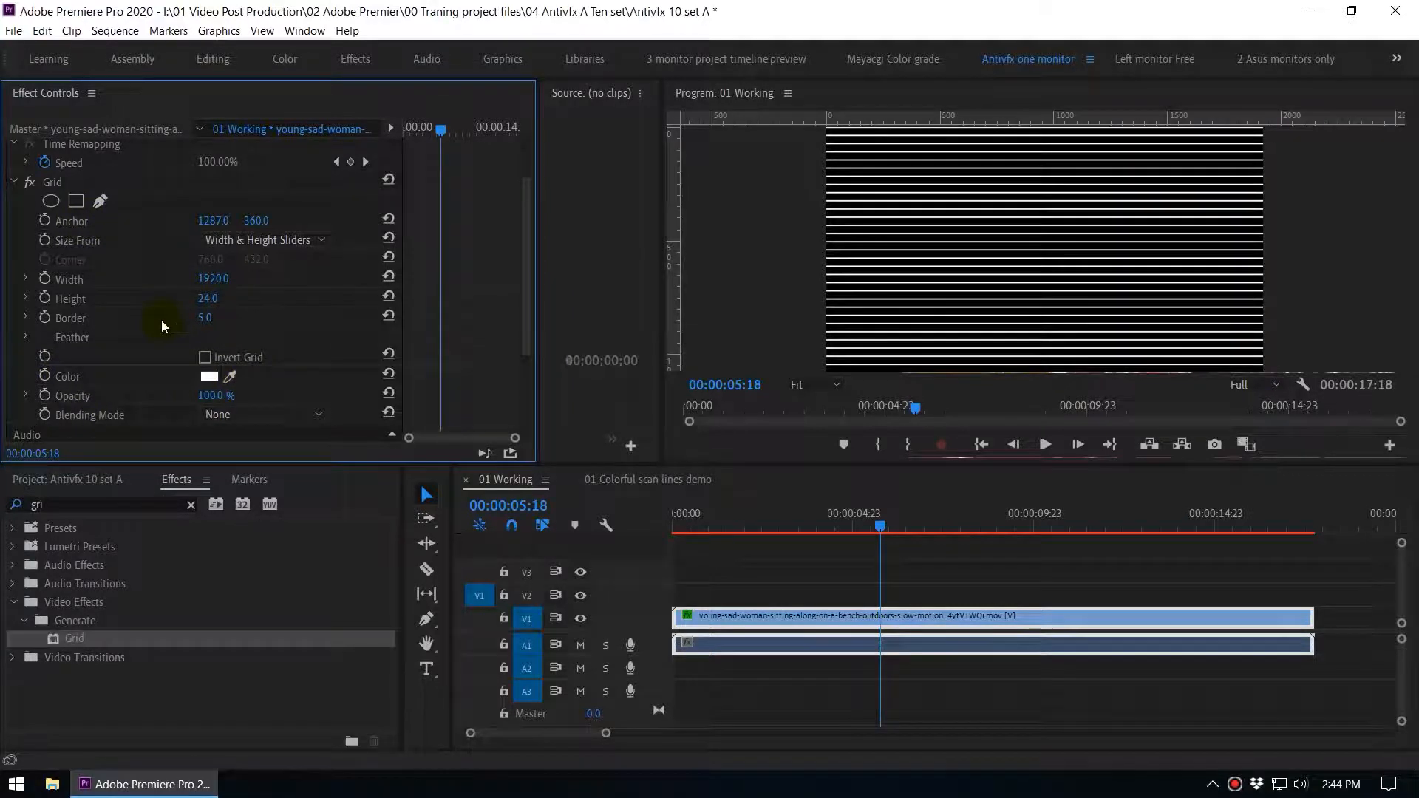
{"action": "mouse_move", "coordinate": [174, 334]}
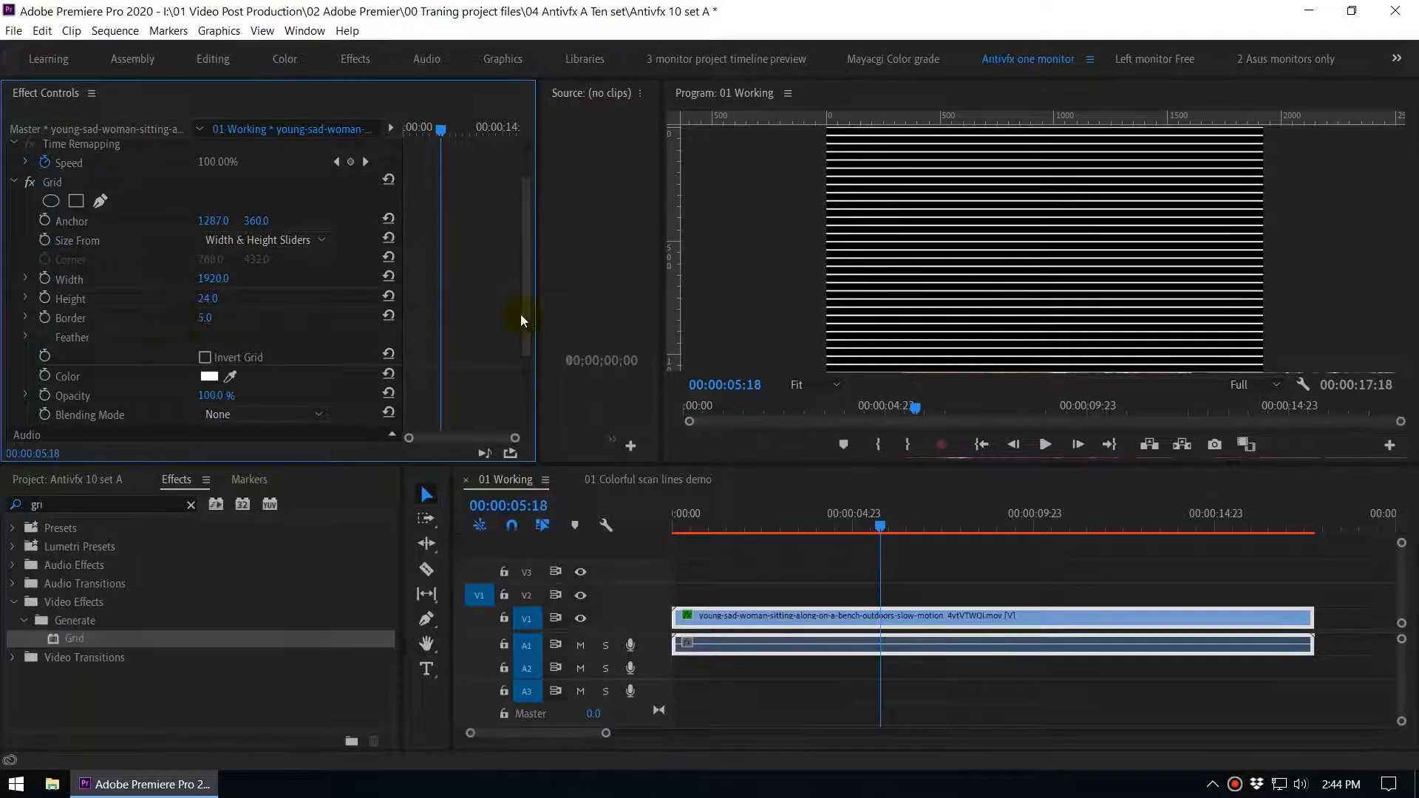
{"action": "scroll", "scroll_direction": "down", "scroll_amount": 3}
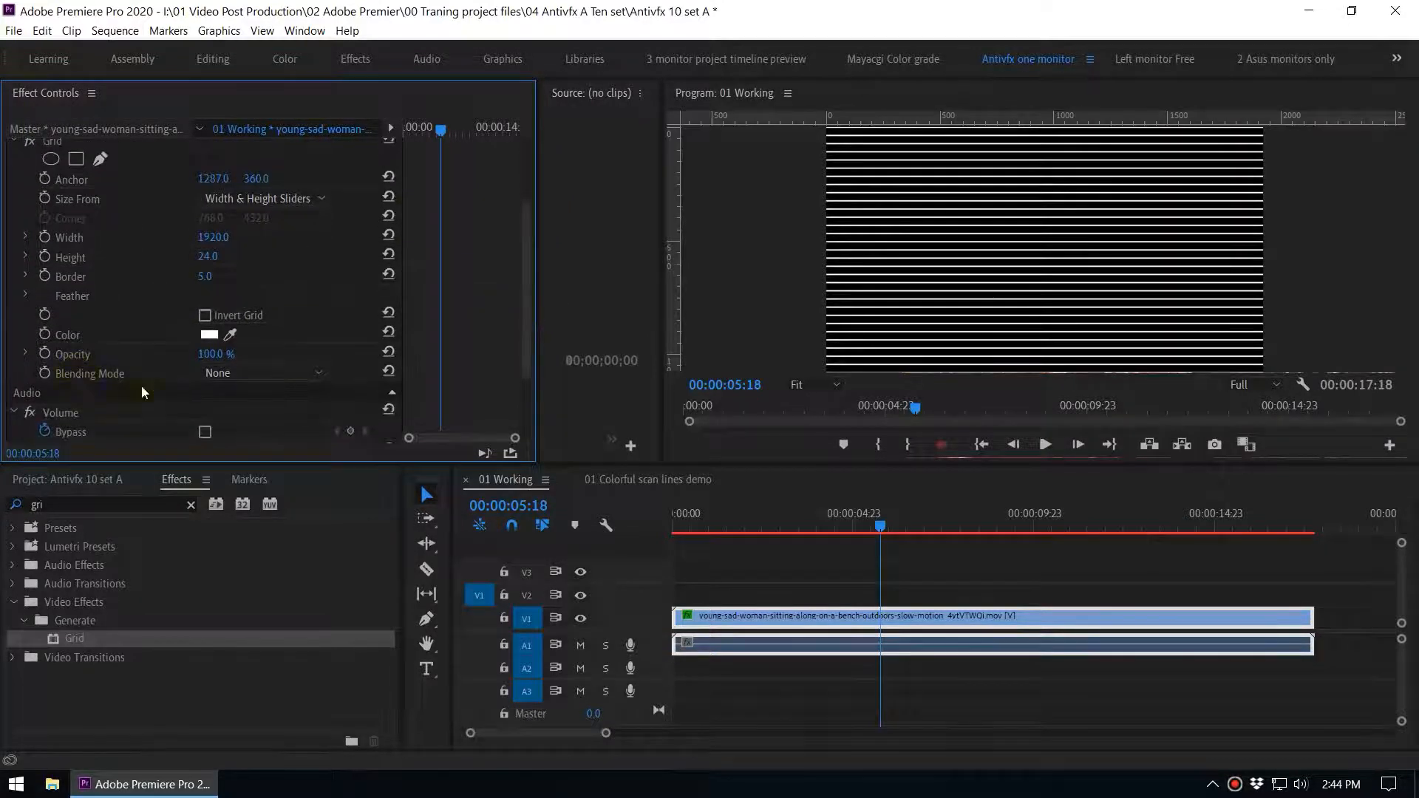
Step: Set the Grid blending mode to Color Dodge so white lines overlay the footage
{"action": "left_click", "coordinate": [263, 373]}
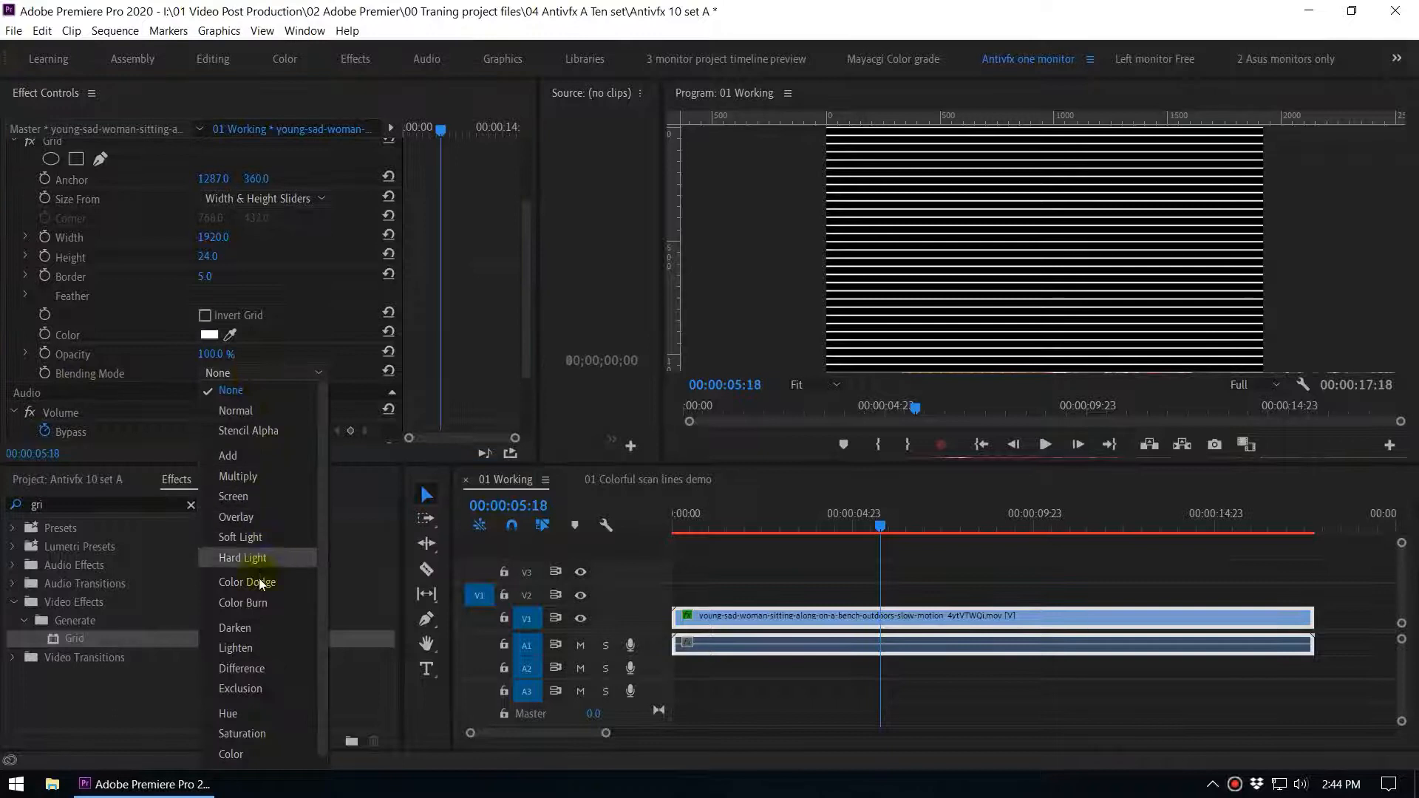
{"action": "mouse_move", "coordinate": [269, 588]}
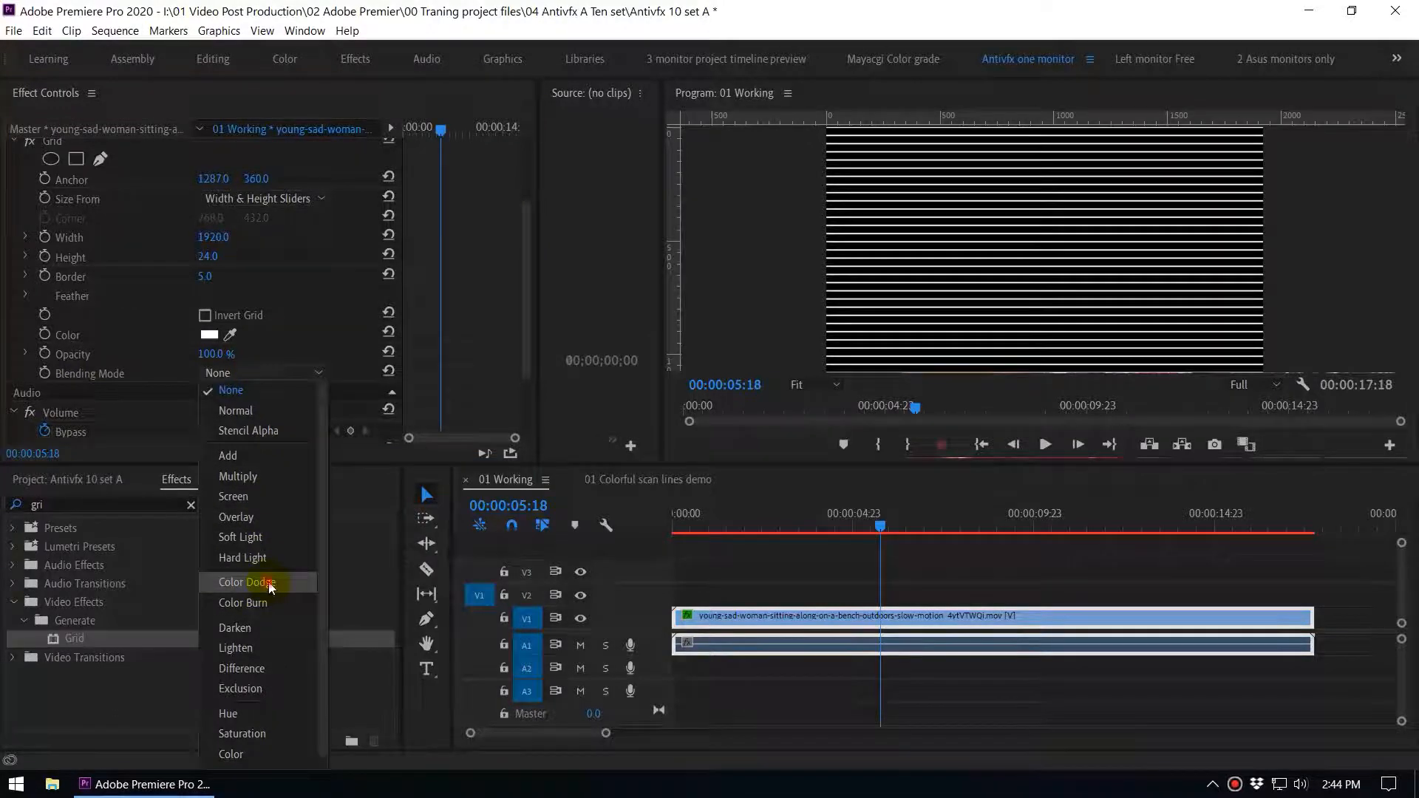
{"action": "left_click", "coordinate": [246, 582]}
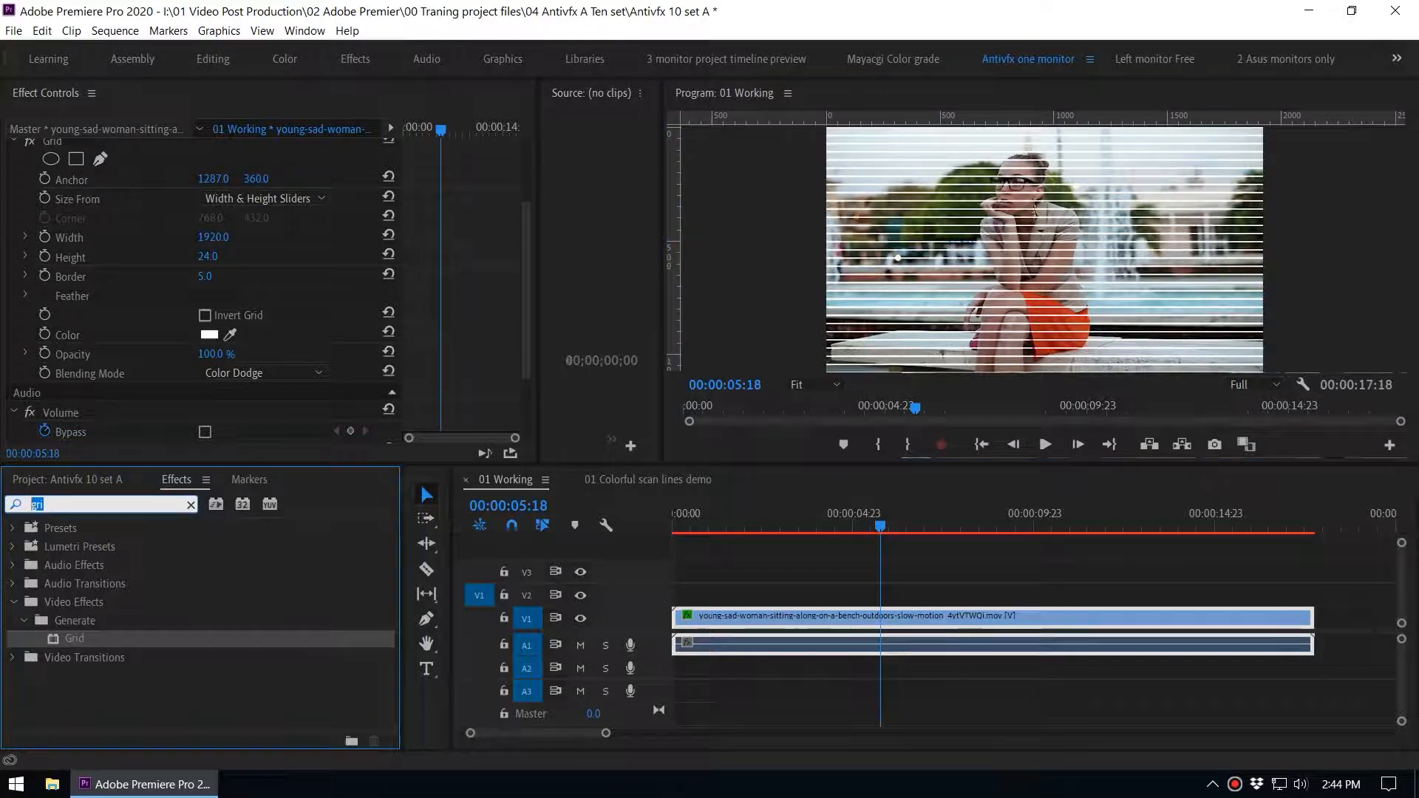
Step: Add a 4-Color Gradient and blend it in Screen mode over the scan-lined clip
{"action": "type", "text": "4 co"}
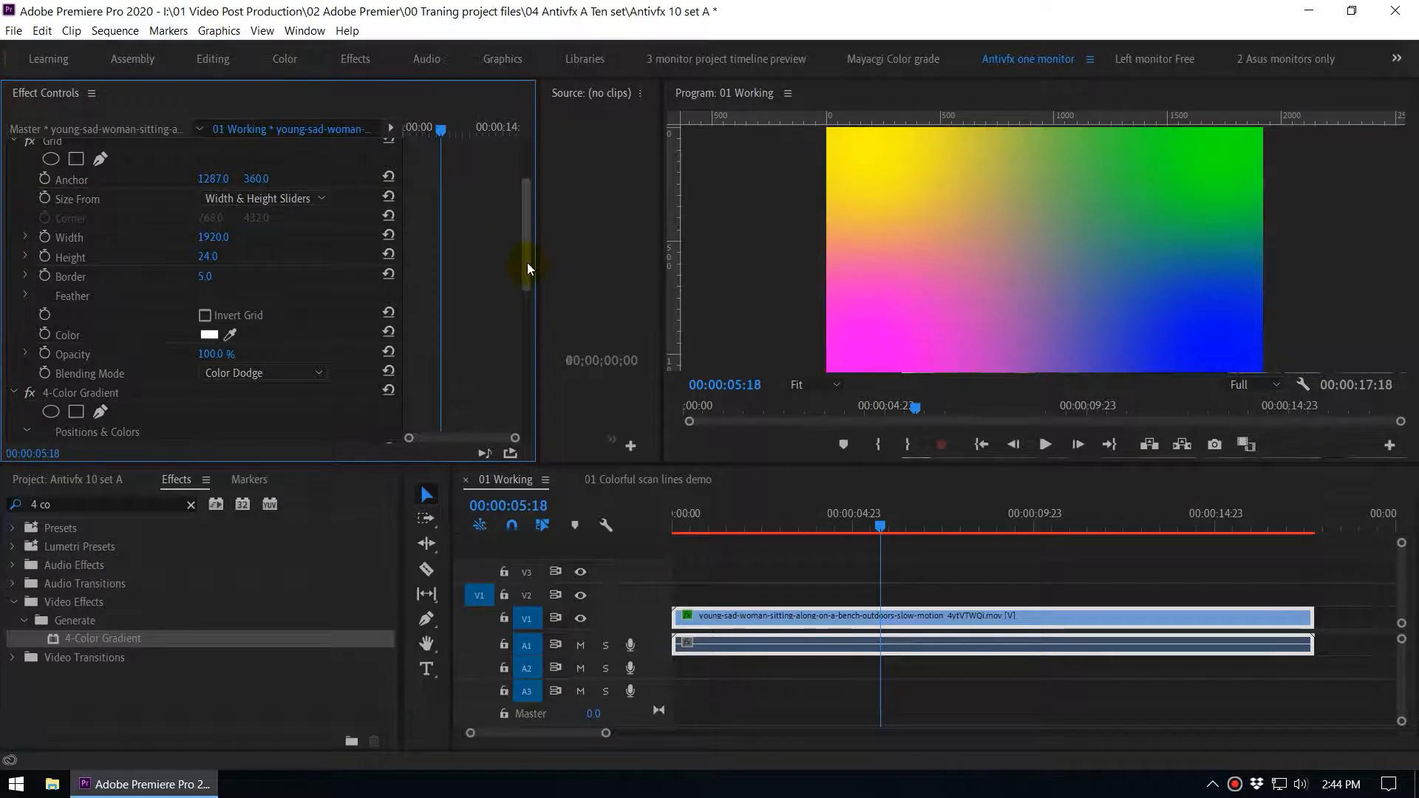
{"action": "scroll", "scroll_direction": "down", "scroll_amount": 3}
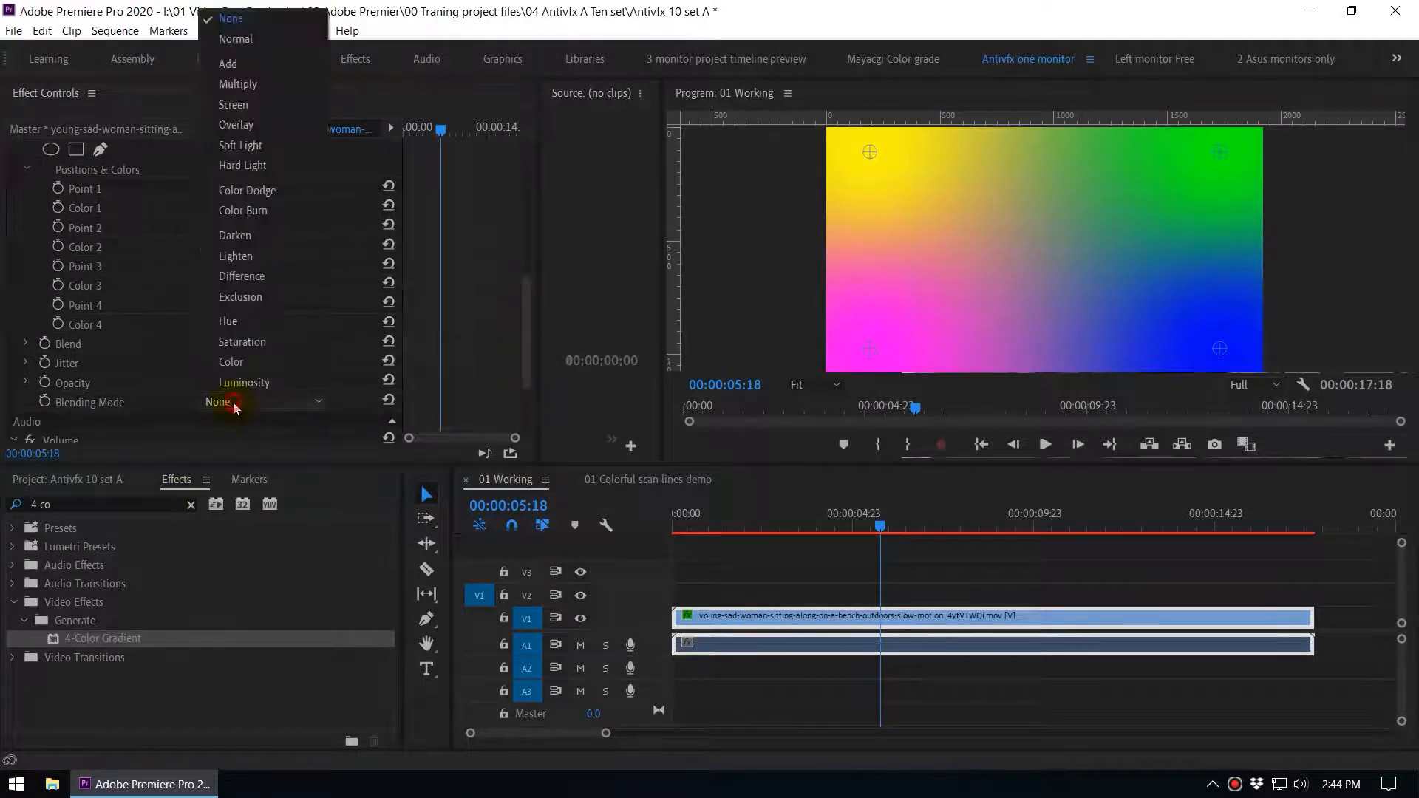
{"action": "mouse_move", "coordinate": [245, 121]}
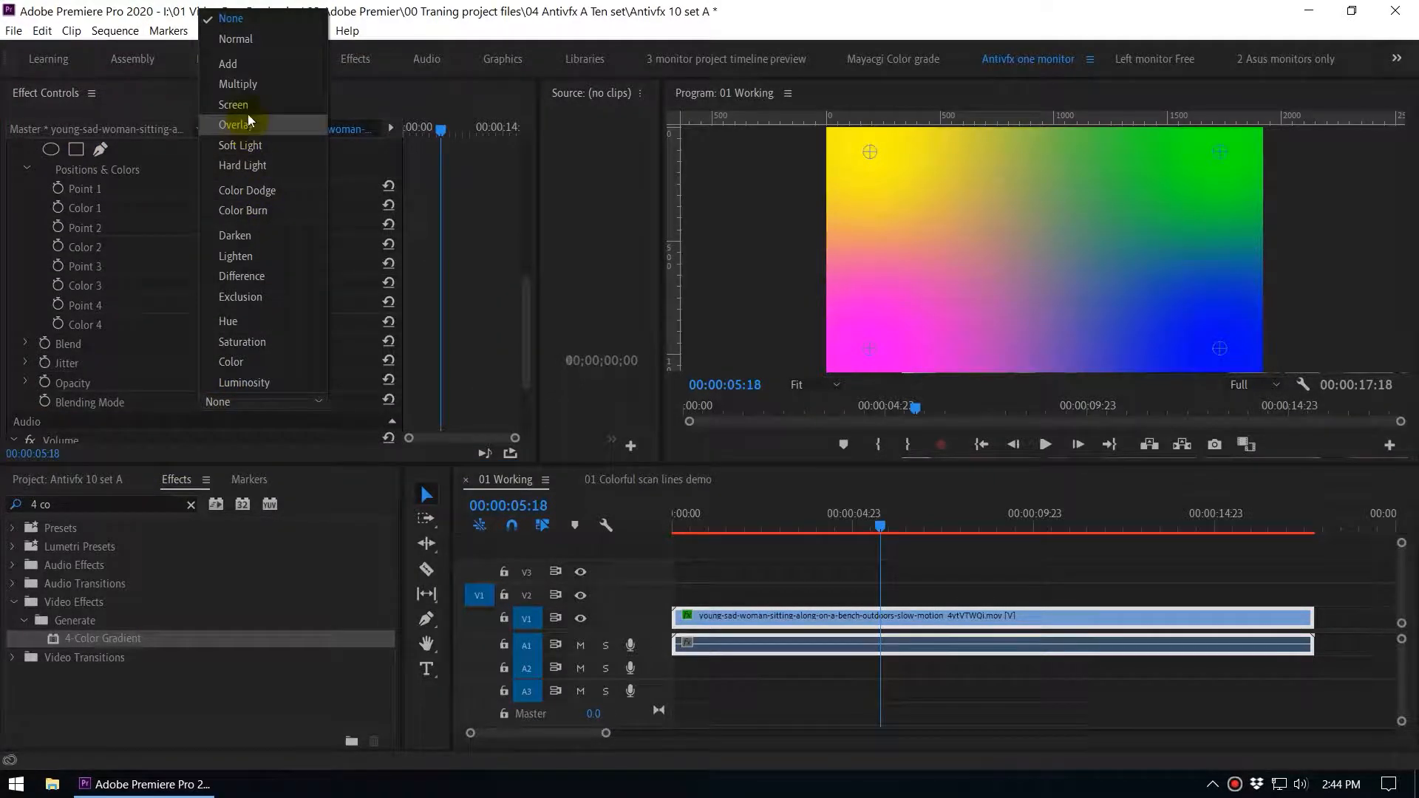
{"action": "left_click", "coordinate": [233, 103]}
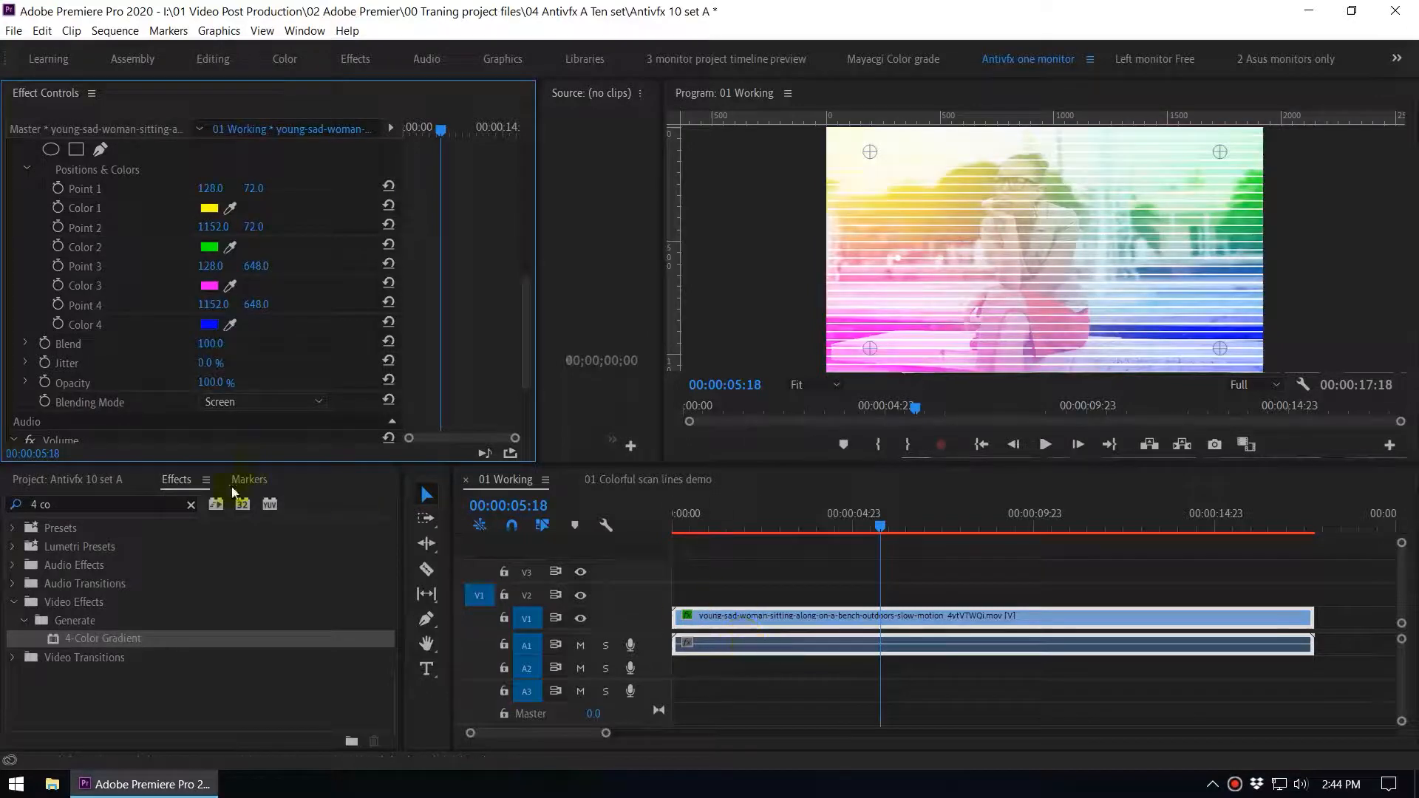
{"action": "left_click", "coordinate": [263, 402]}
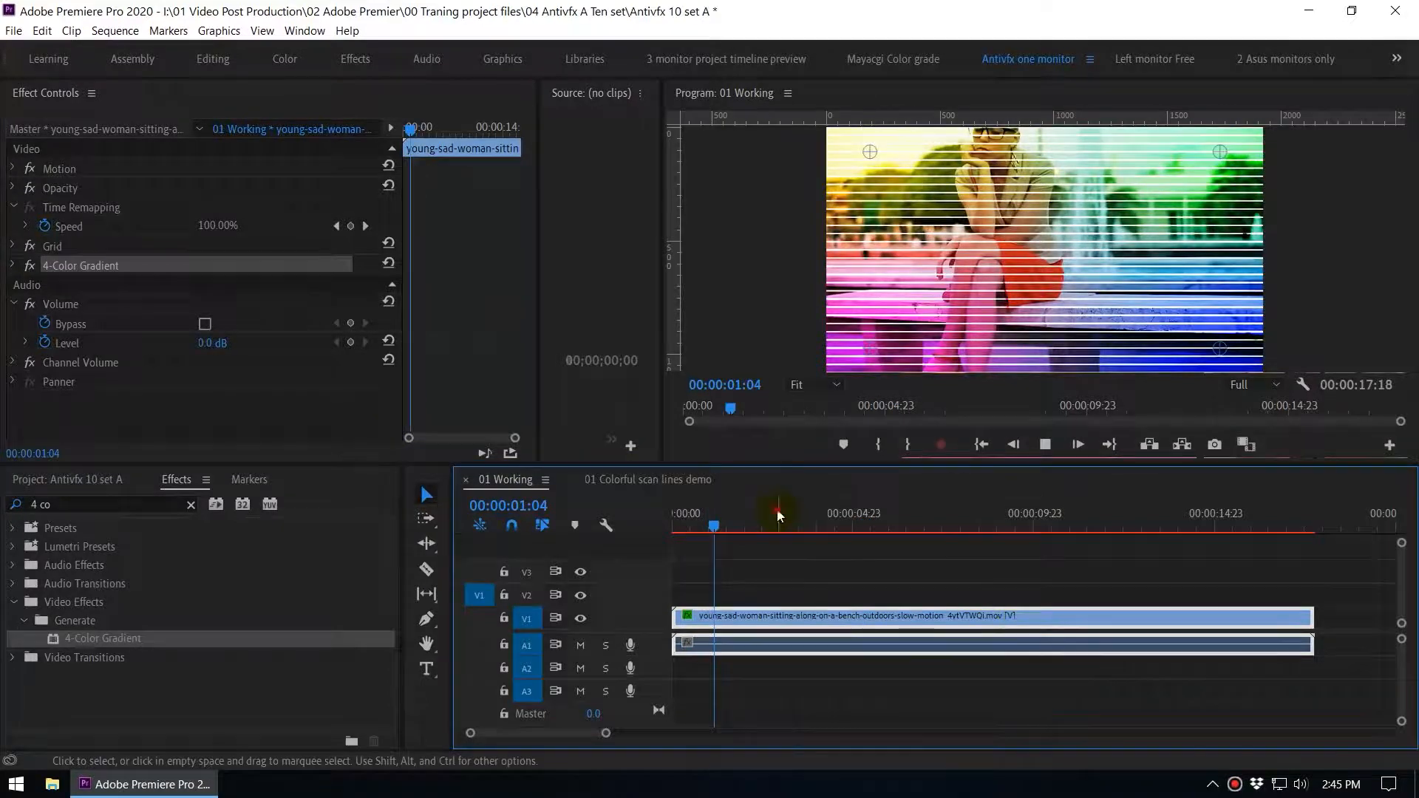
Step: Select both the Grid and 4-Color Gradient effects in Effect Controls
{"action": "left_click", "coordinate": [777, 514]}
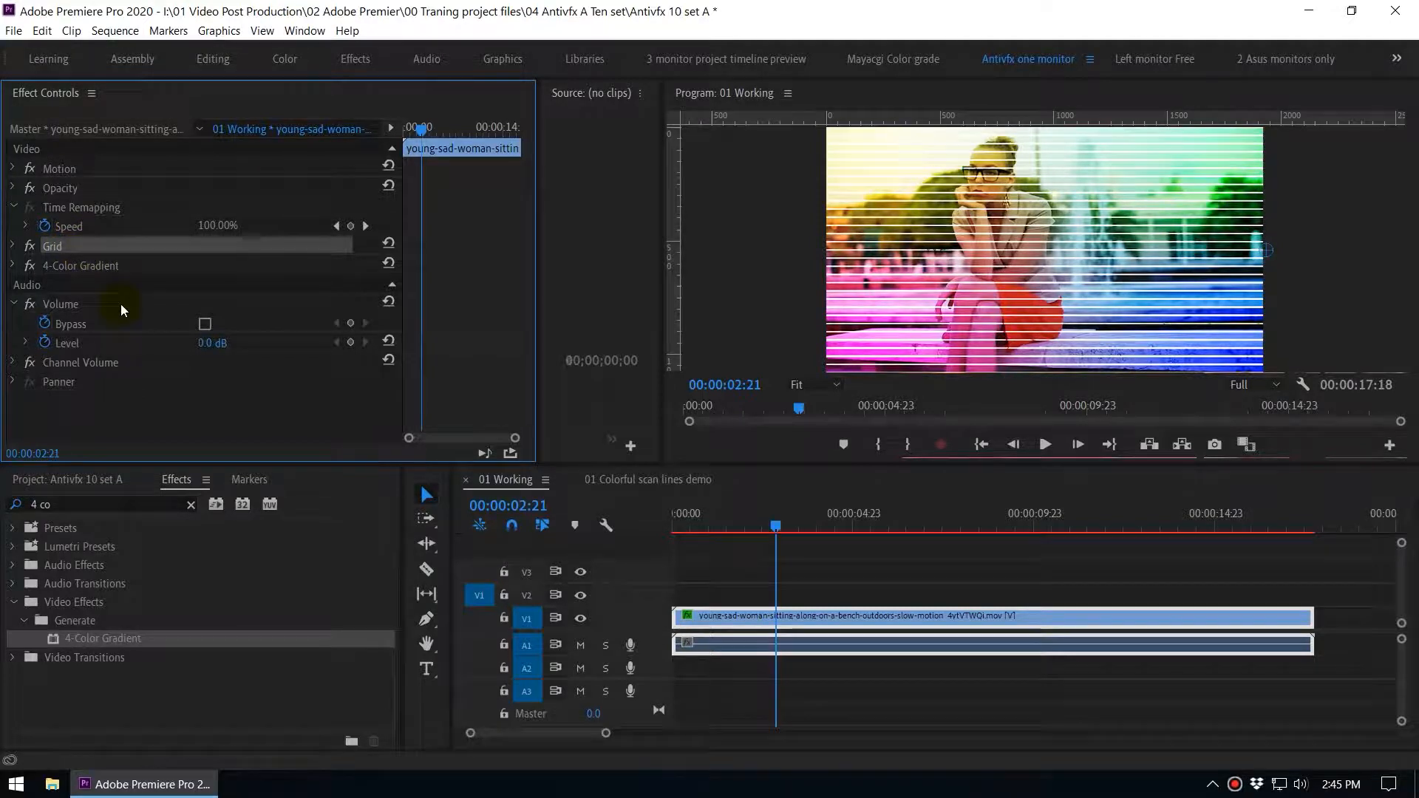
{"action": "left_click", "coordinate": [80, 267]}
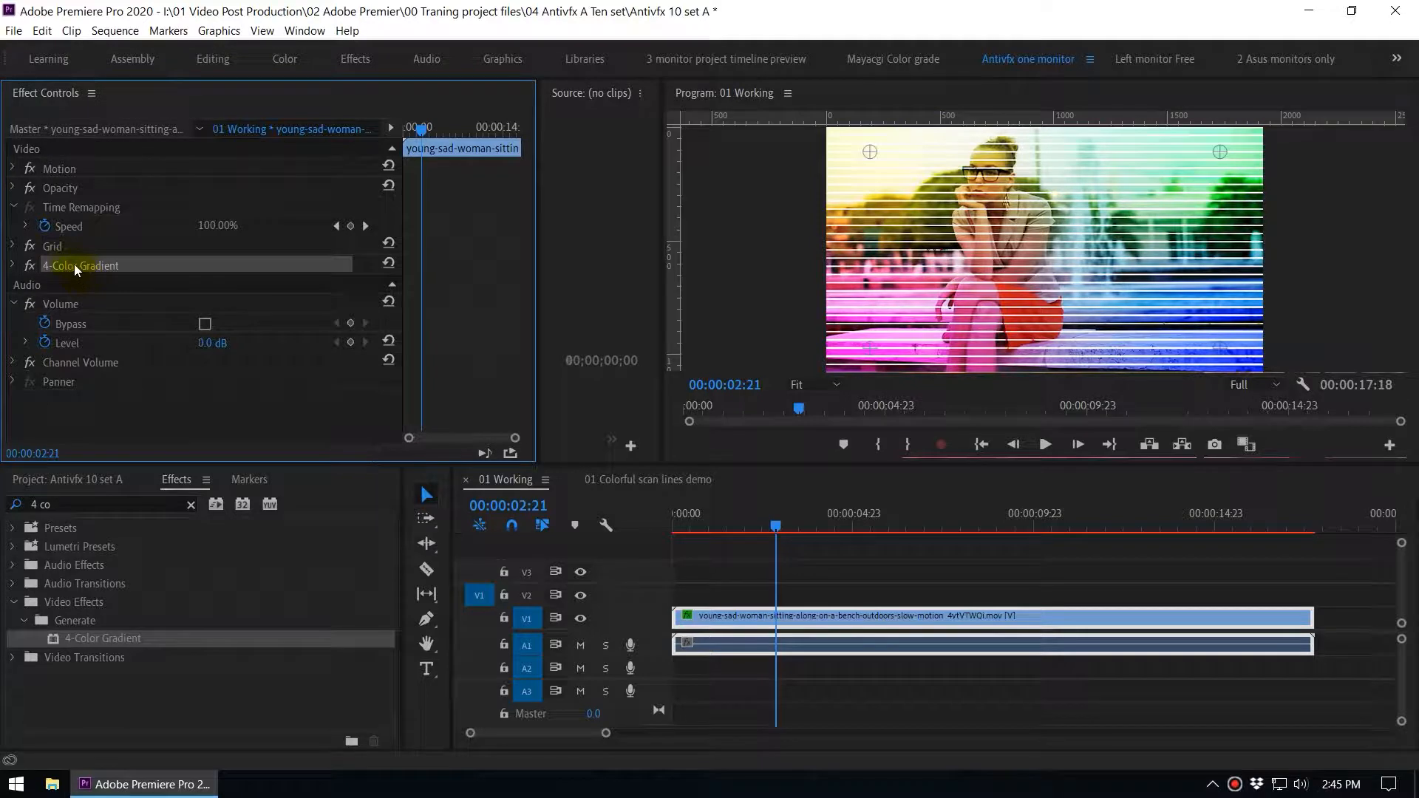
{"action": "left_click", "coordinate": [53, 246]}
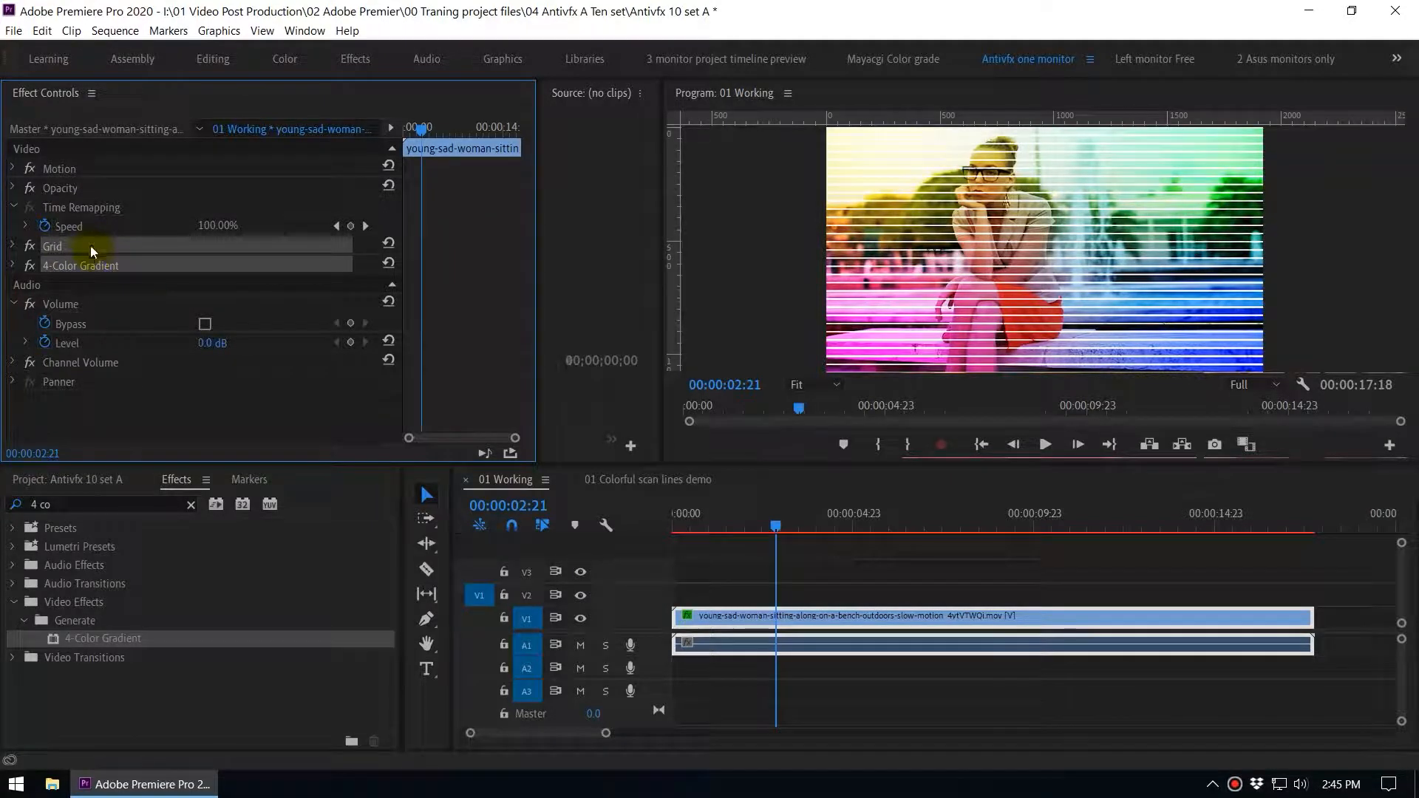
Step: Save the two selected effects as a preset named 'Antivfx scanlines'
{"action": "right_click", "coordinate": [90, 245]}
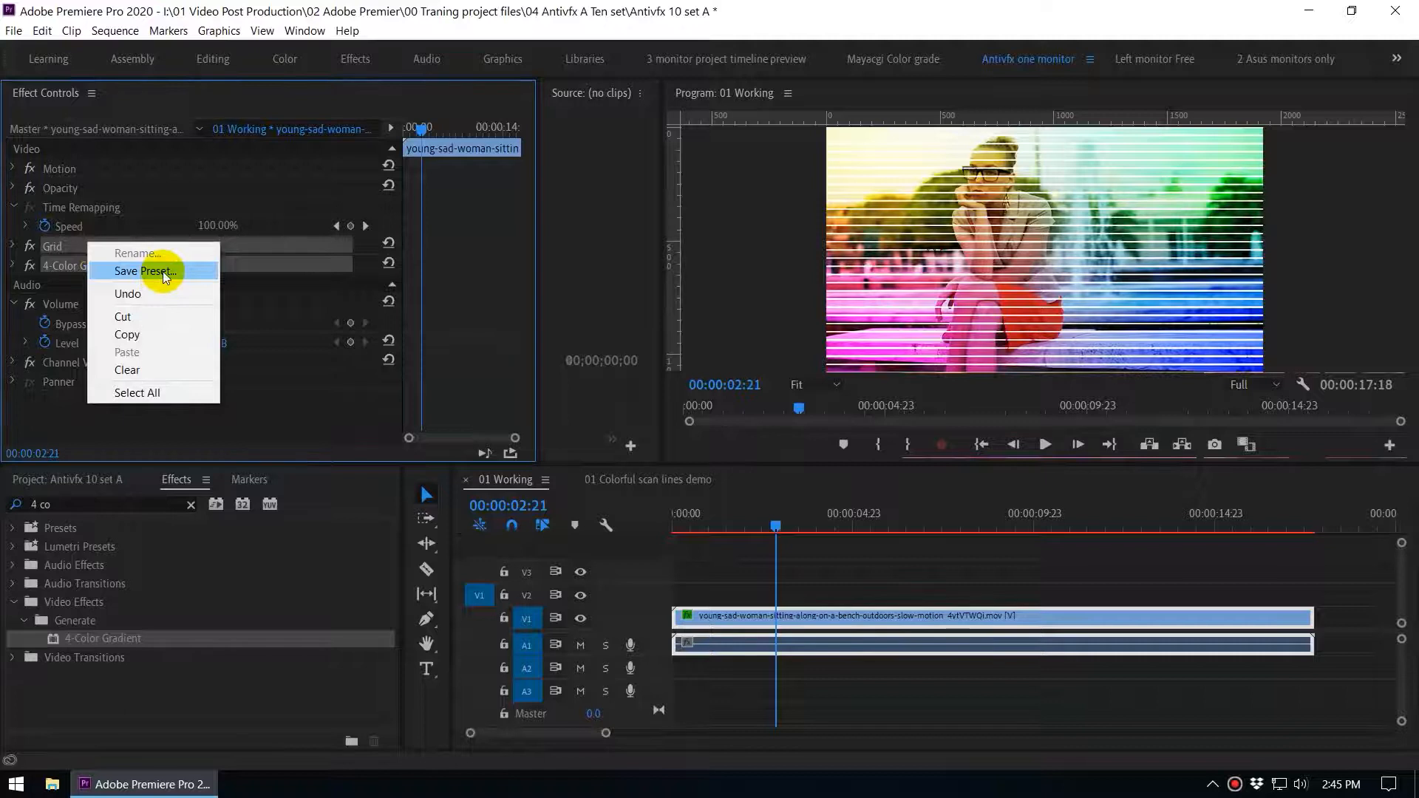
{"action": "left_click", "coordinate": [145, 272]}
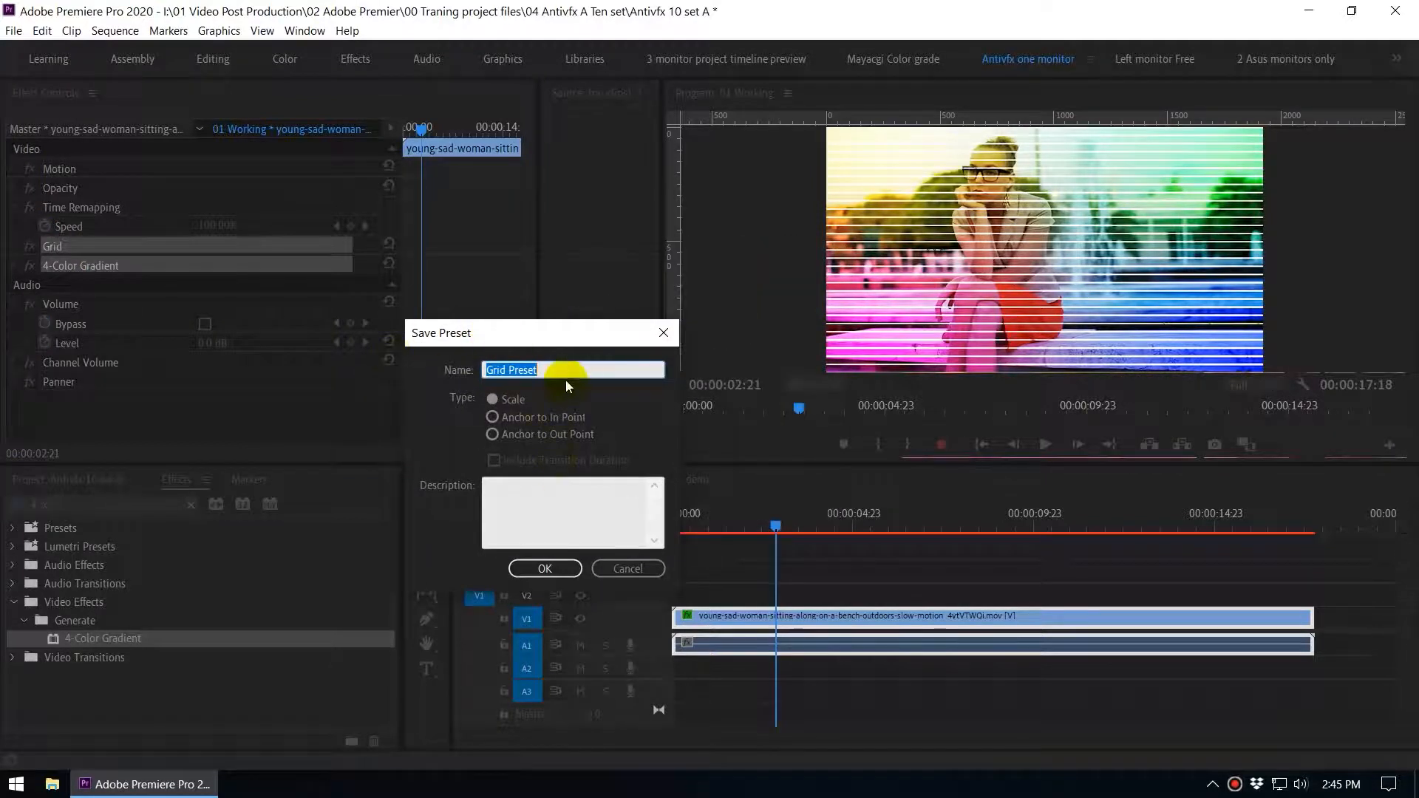
{"action": "mouse_move", "coordinate": [459, 364]}
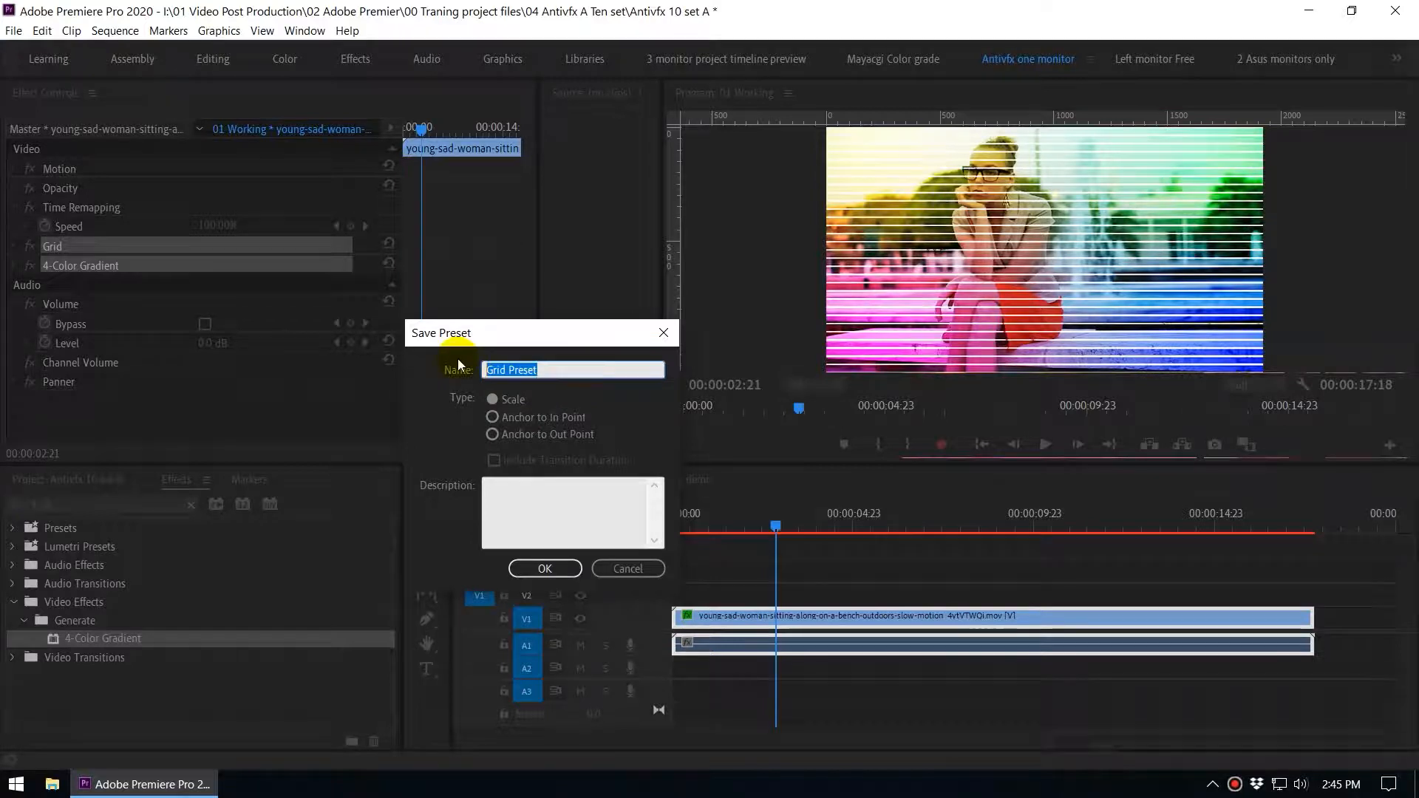
{"action": "type", "text": "Antivfx scanlines"}
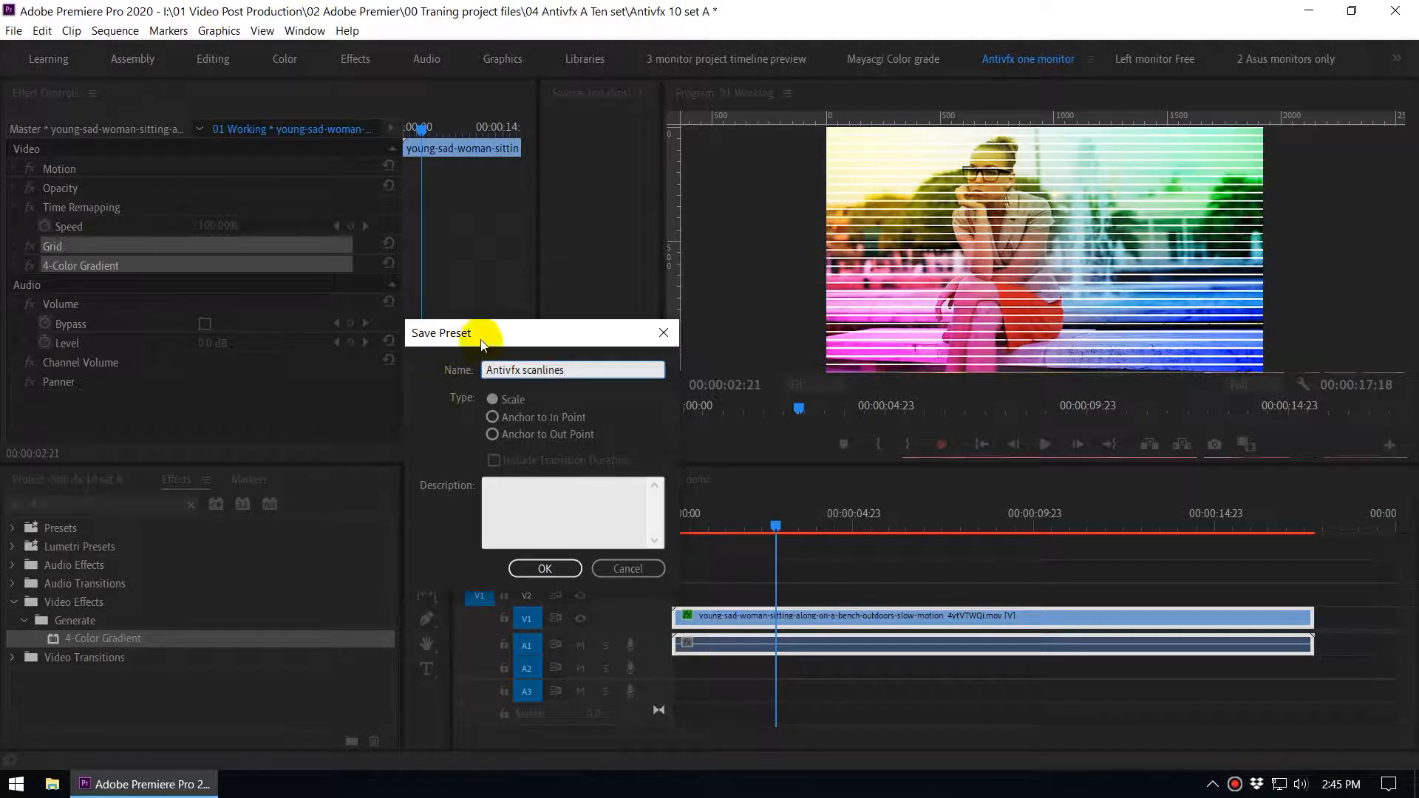
{"action": "left_click", "coordinate": [544, 567]}
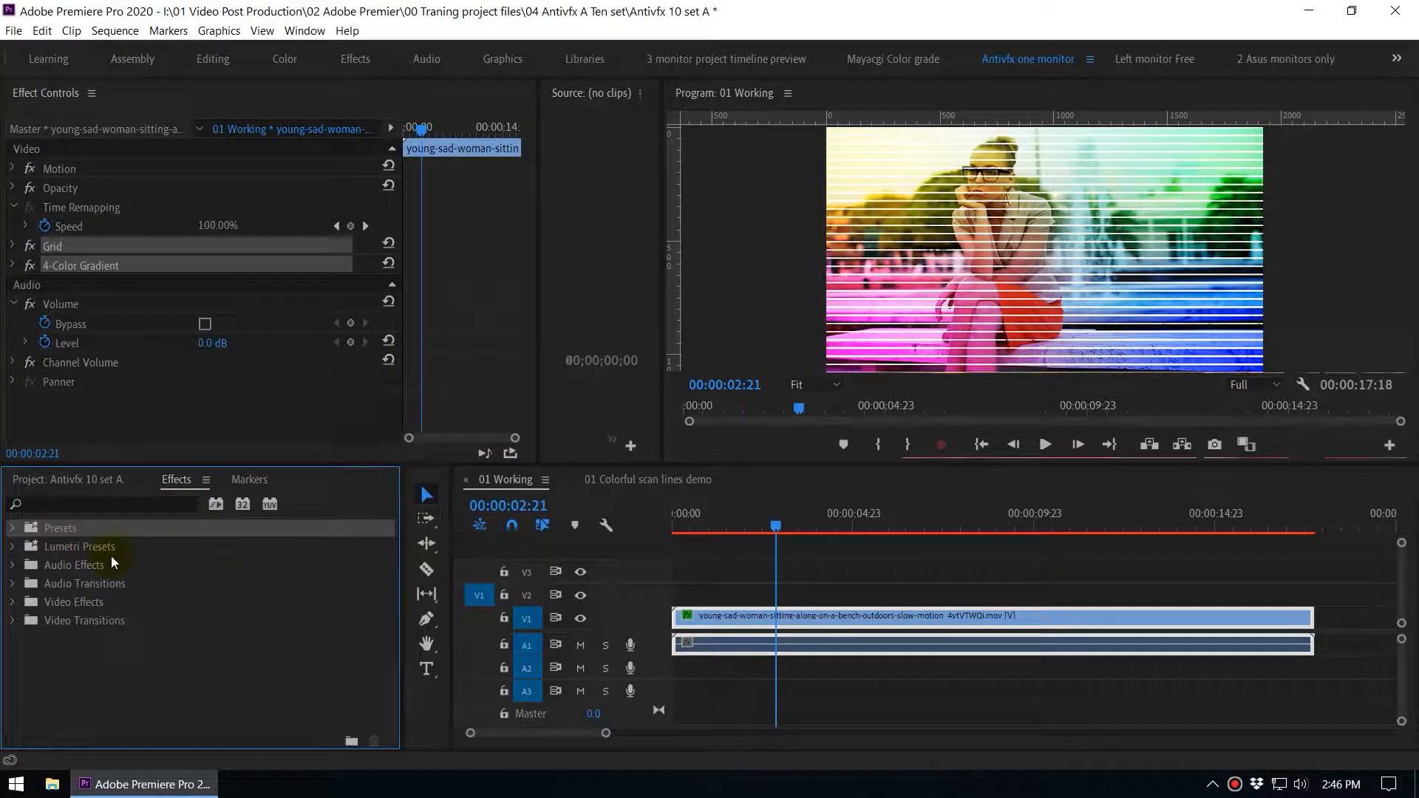
{"action": "mouse_move", "coordinate": [18, 538]}
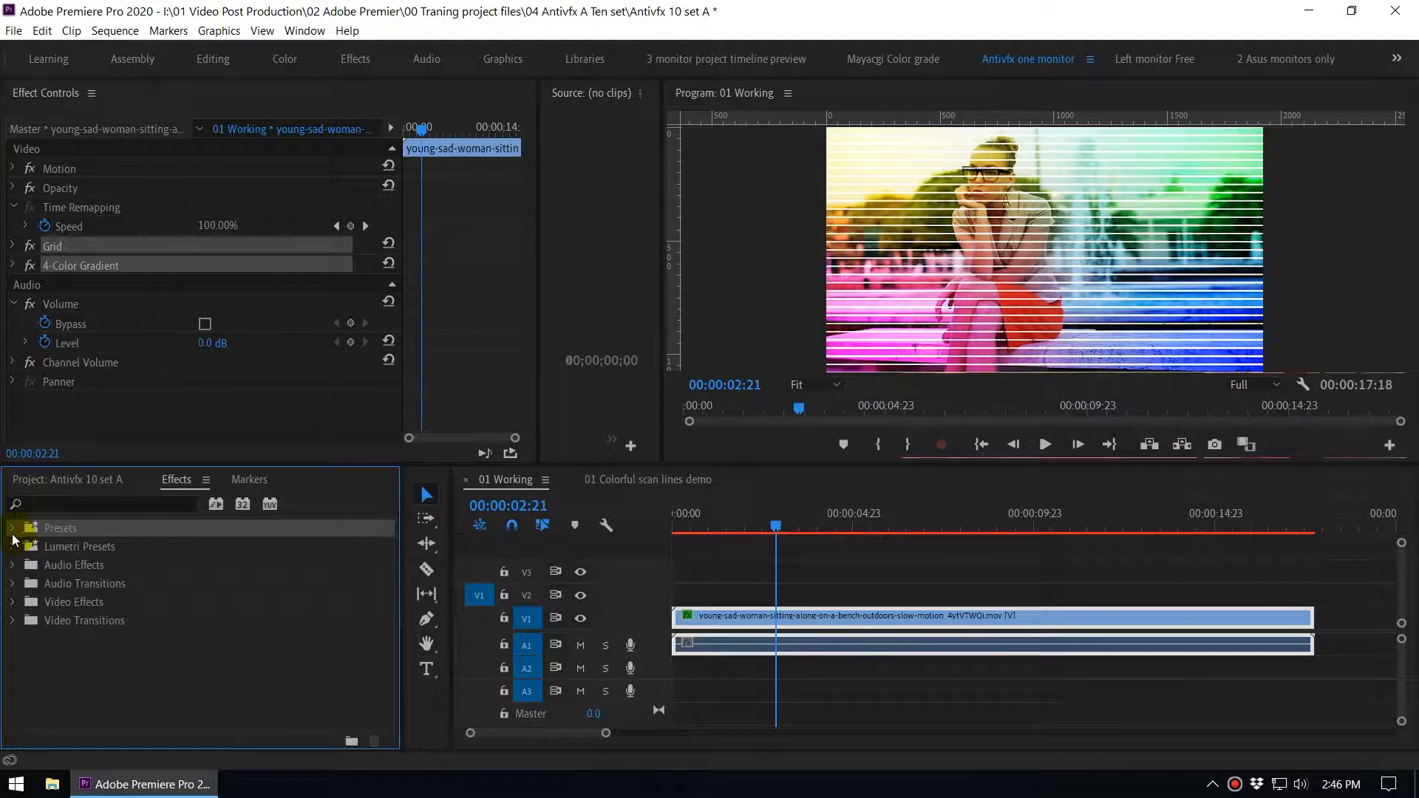
Step: Drag the Antivfx scanlines preset onto the woman clip, then switch to the Colorful scan lines demo
{"action": "left_click", "coordinate": [12, 528]}
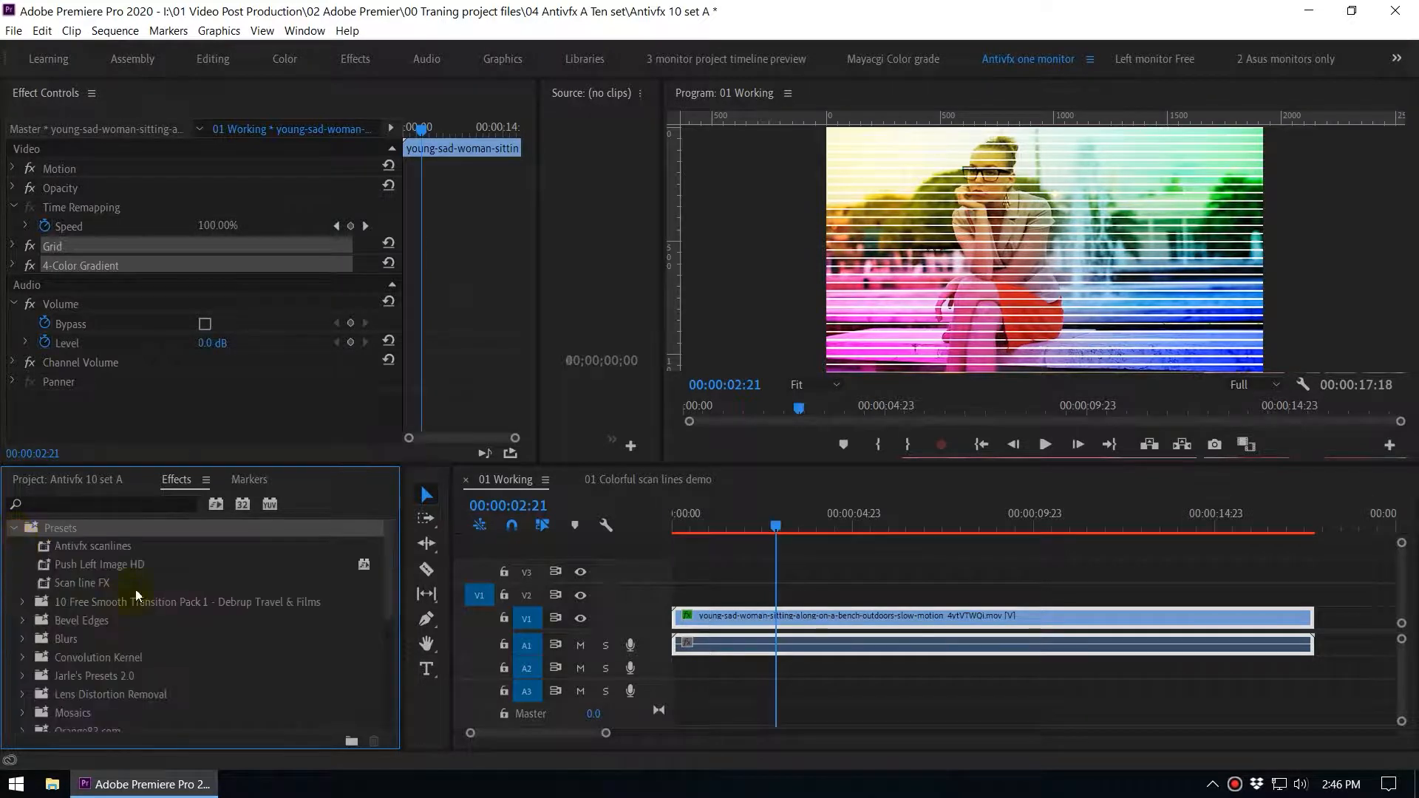
{"action": "left_click", "coordinate": [93, 547]}
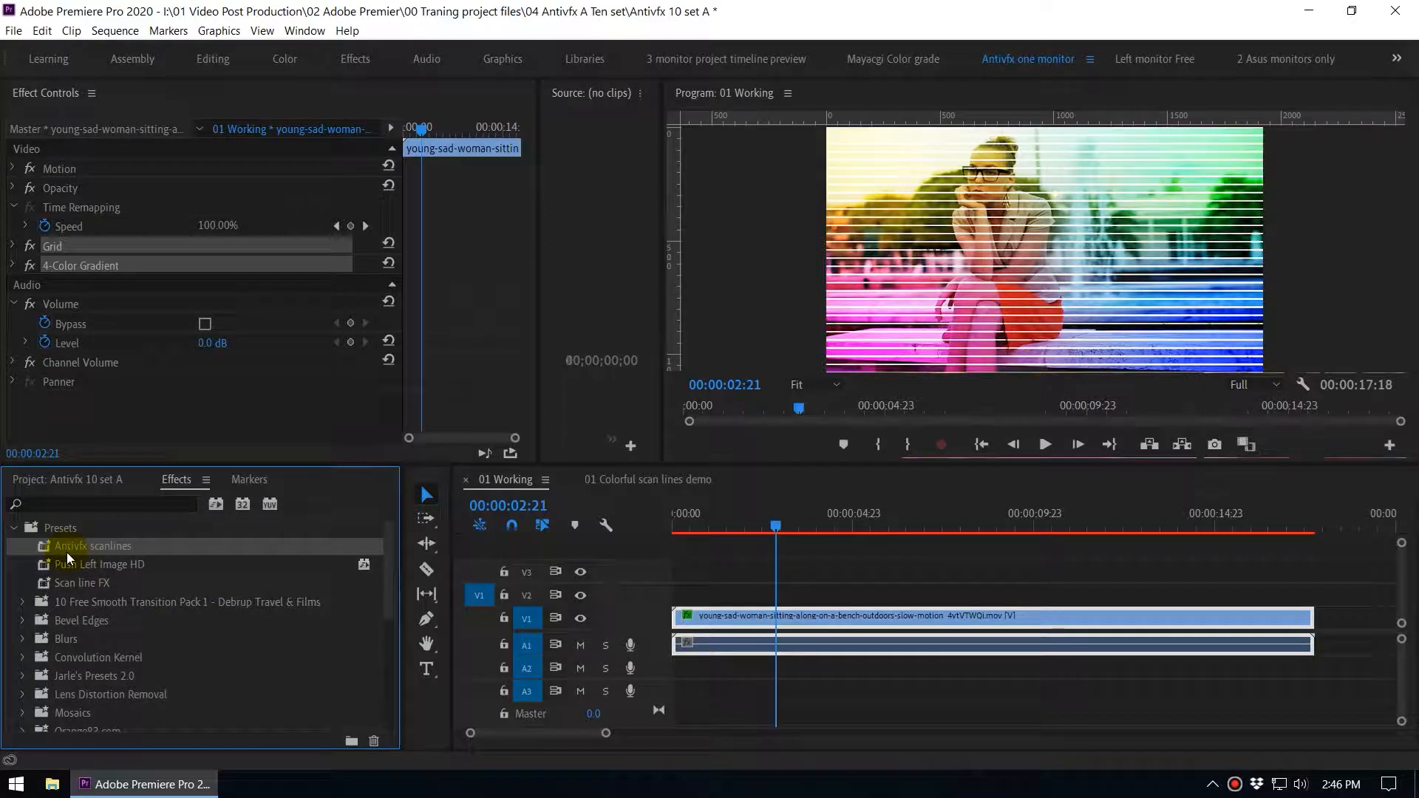
{"action": "mouse_move", "coordinate": [204, 594]}
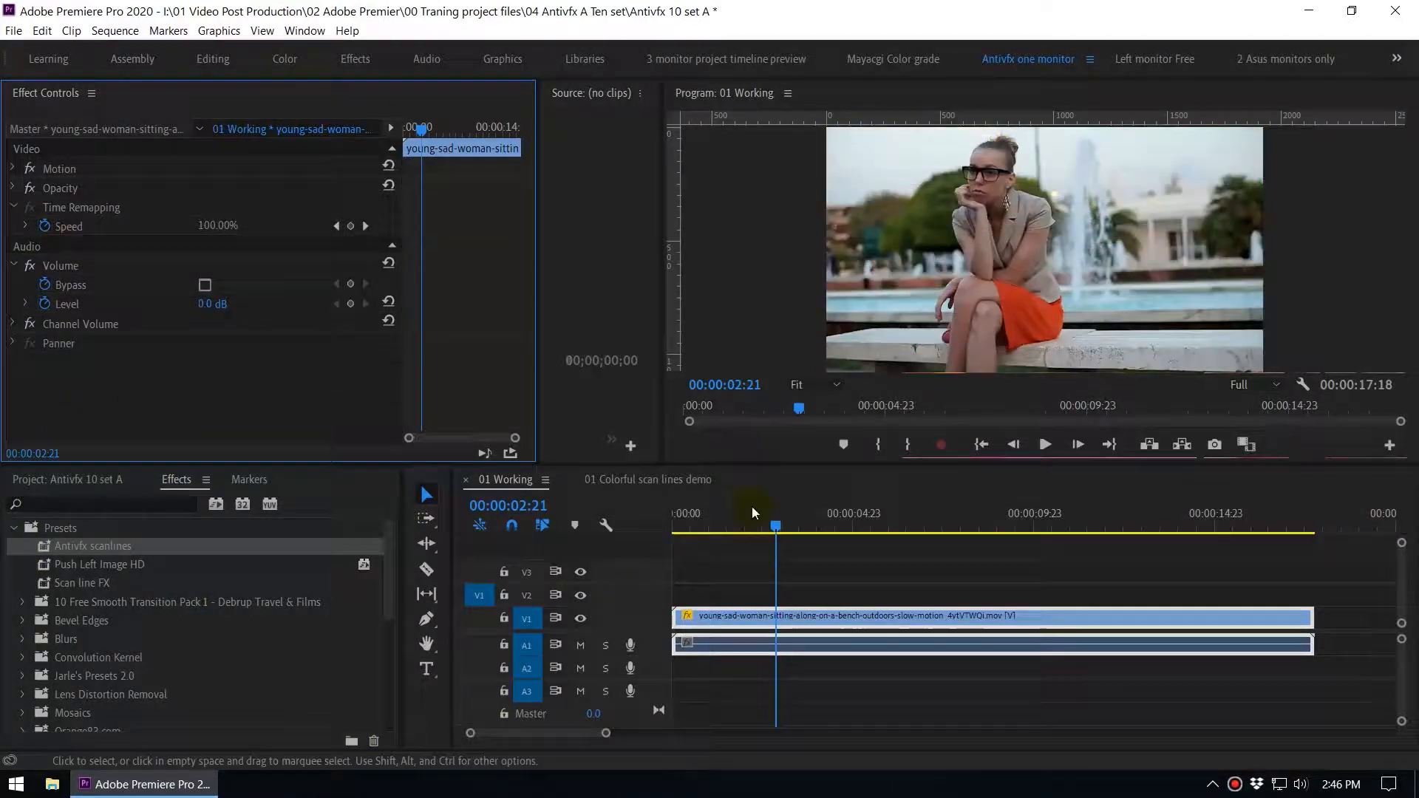
{"action": "left_click_drag", "start_coordinate": [776, 525], "coordinate": [785, 526]}
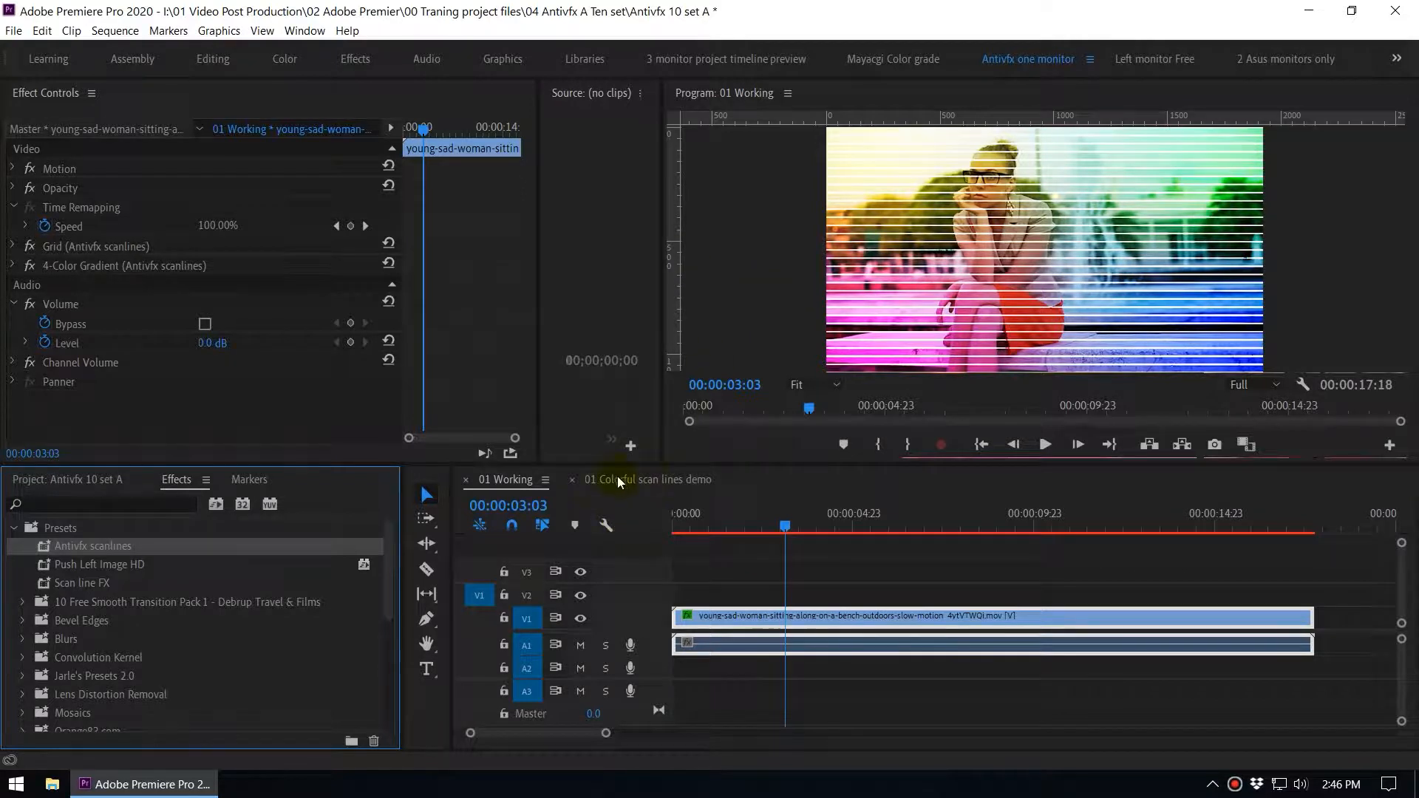
{"action": "left_click", "coordinate": [648, 479]}
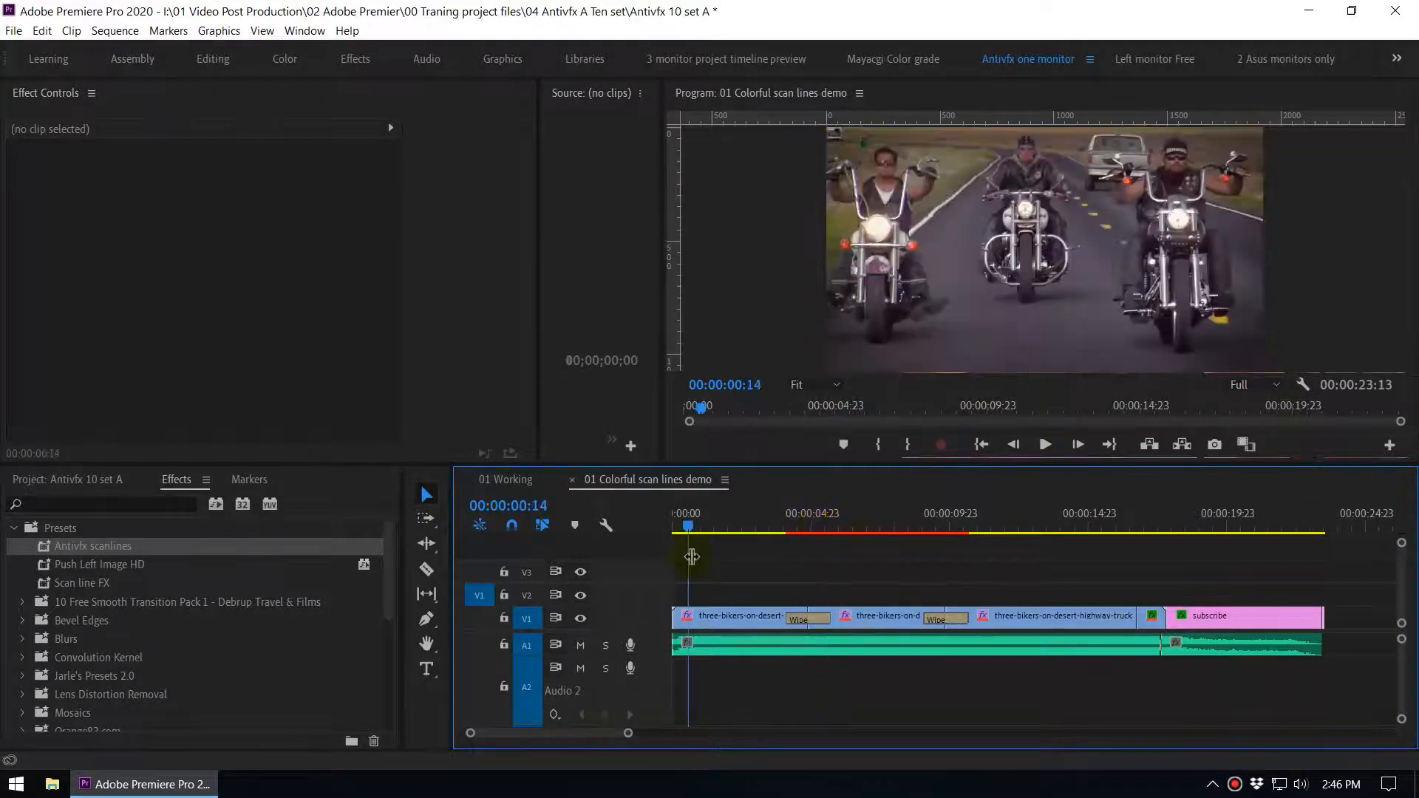
Step: Select the first Wipe transition on V1 and dismiss its duration prompt, keeping 1:15
{"action": "left_click", "coordinate": [709, 526]}
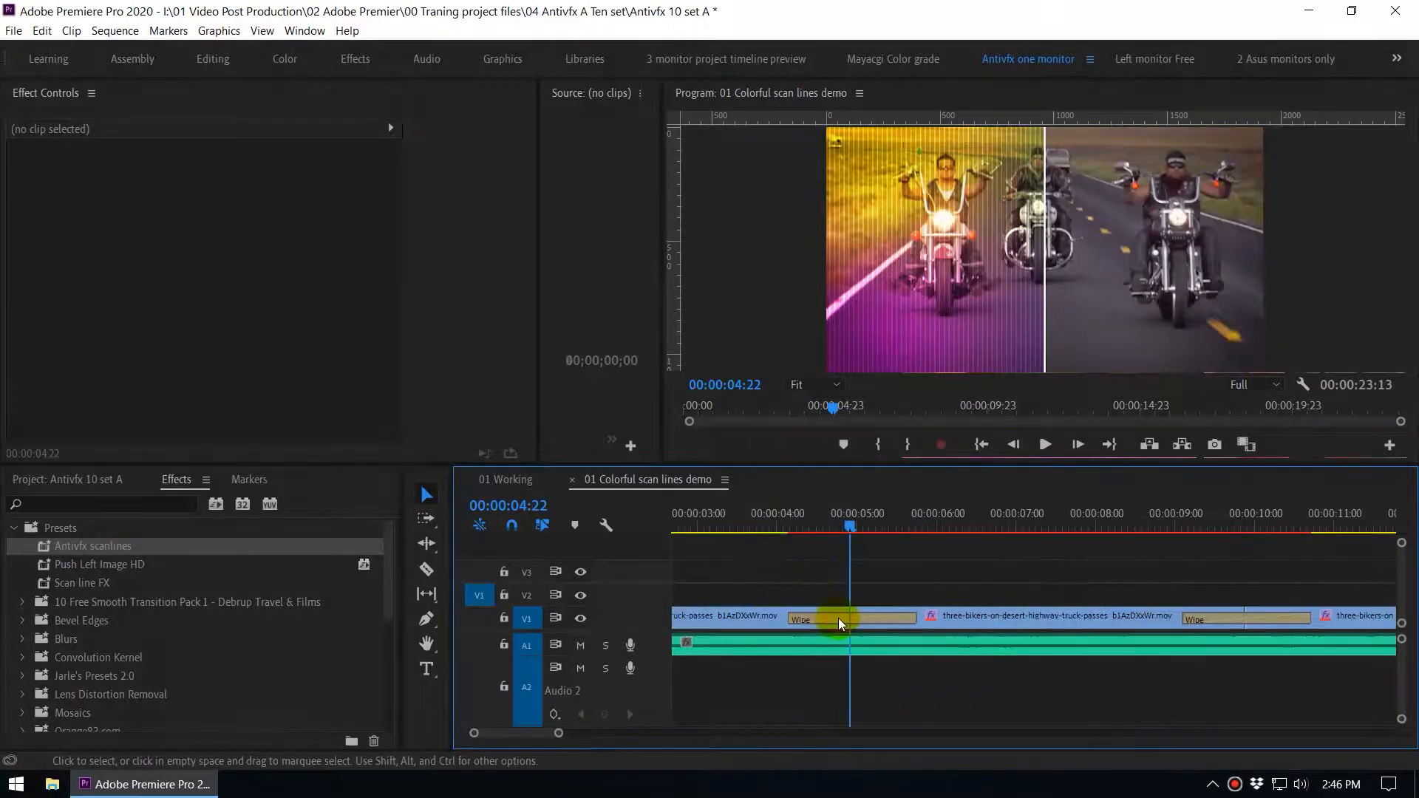
{"action": "left_click", "coordinate": [819, 618]}
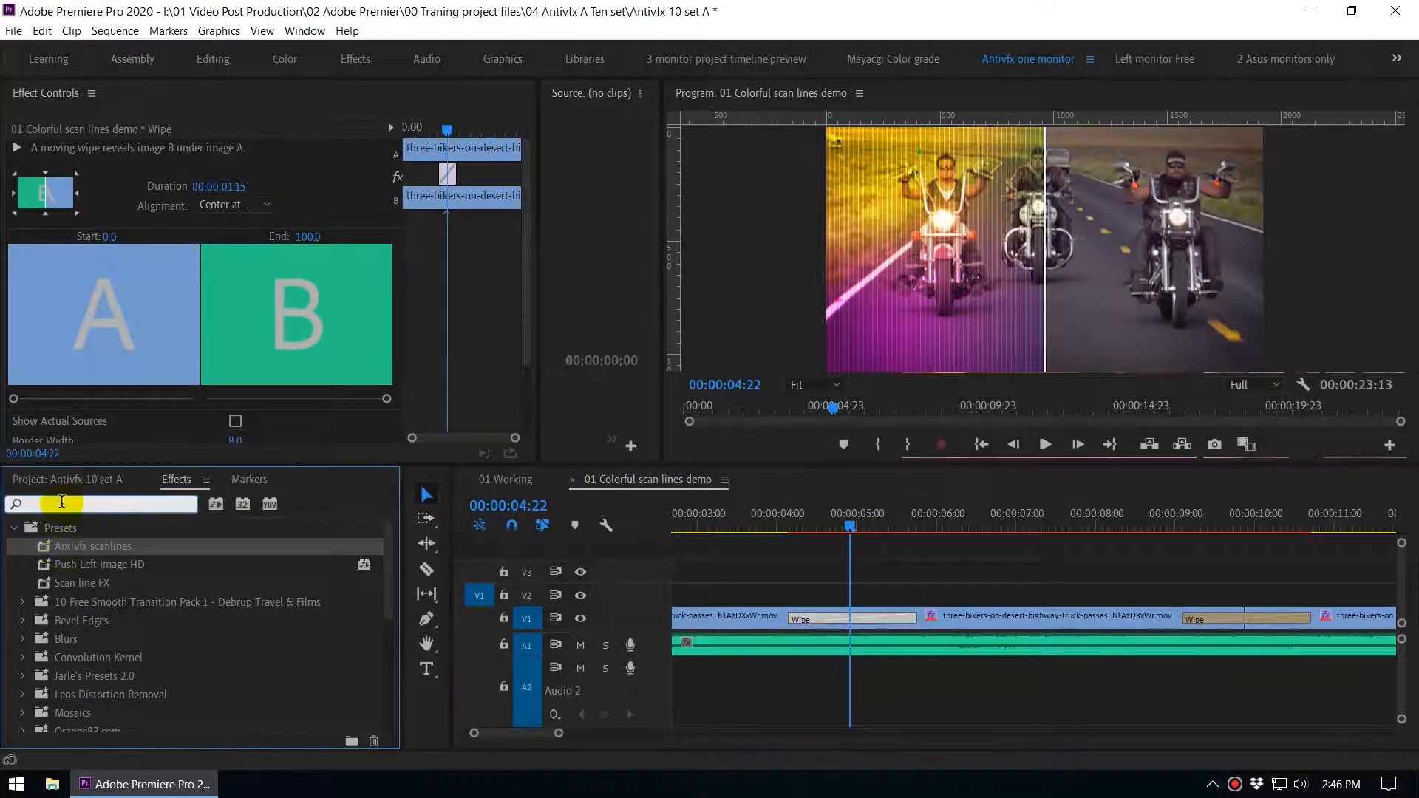
{"action": "type", "text": "wiop"}
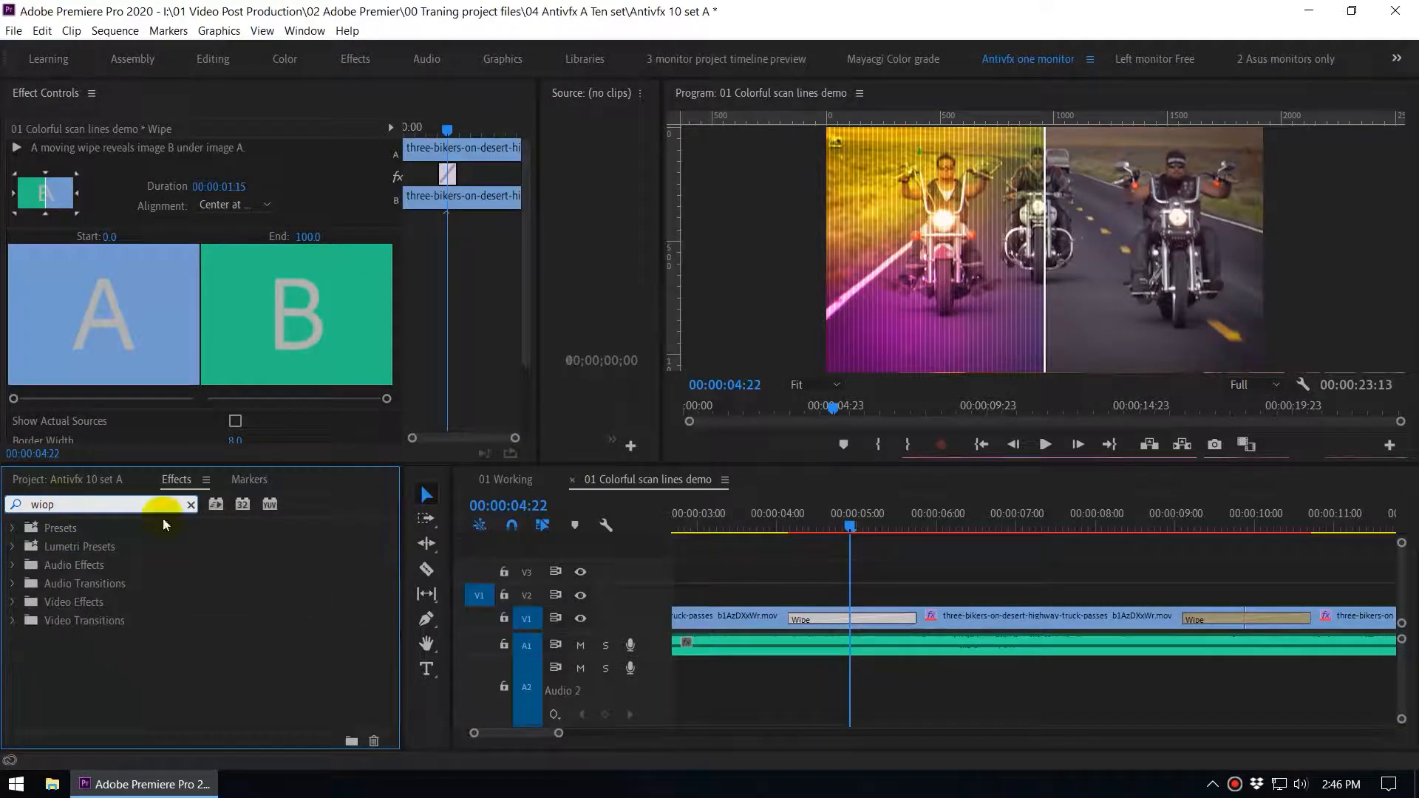
{"action": "double_click", "coordinate": [813, 618]}
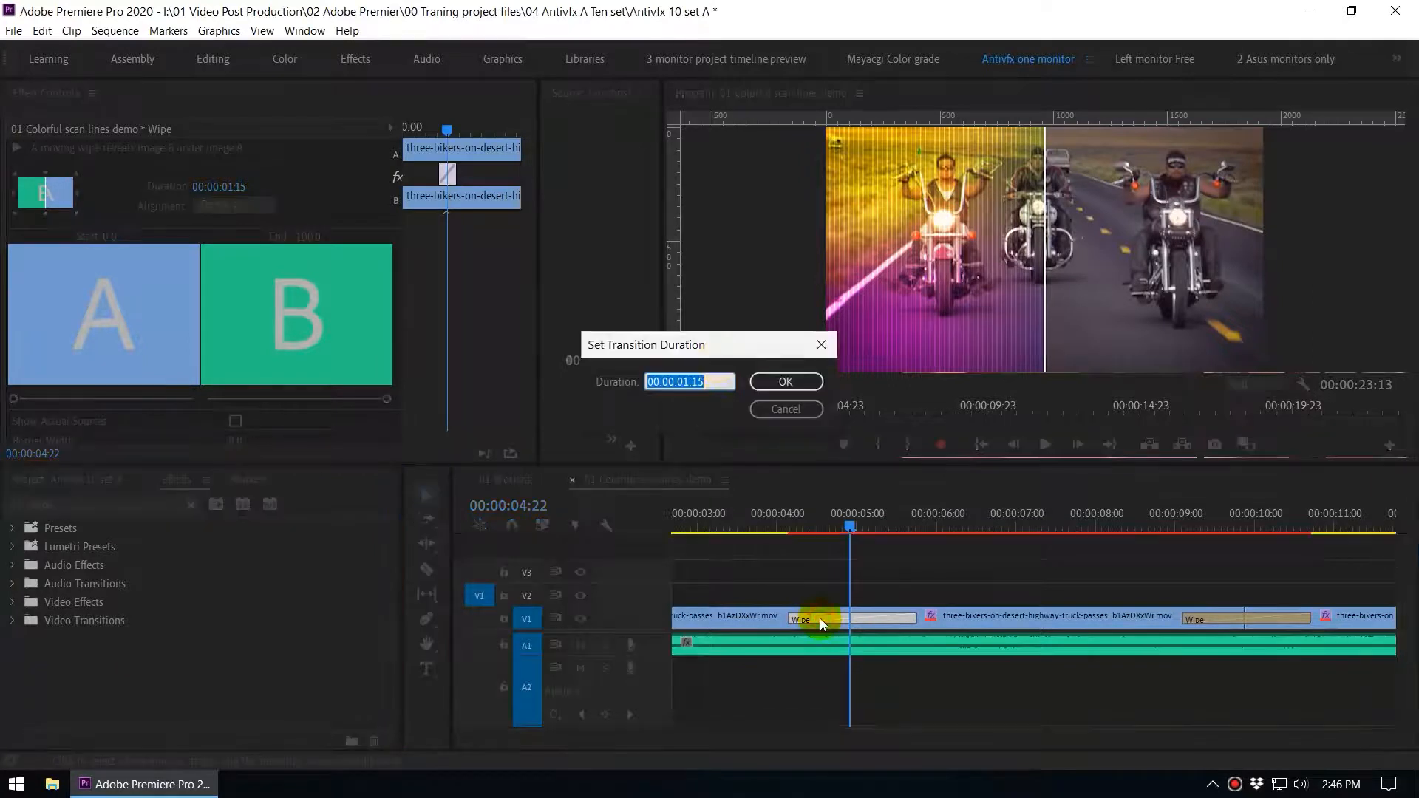
{"action": "left_click_drag", "start_coordinate": [706, 345], "coordinate": [769, 454]}
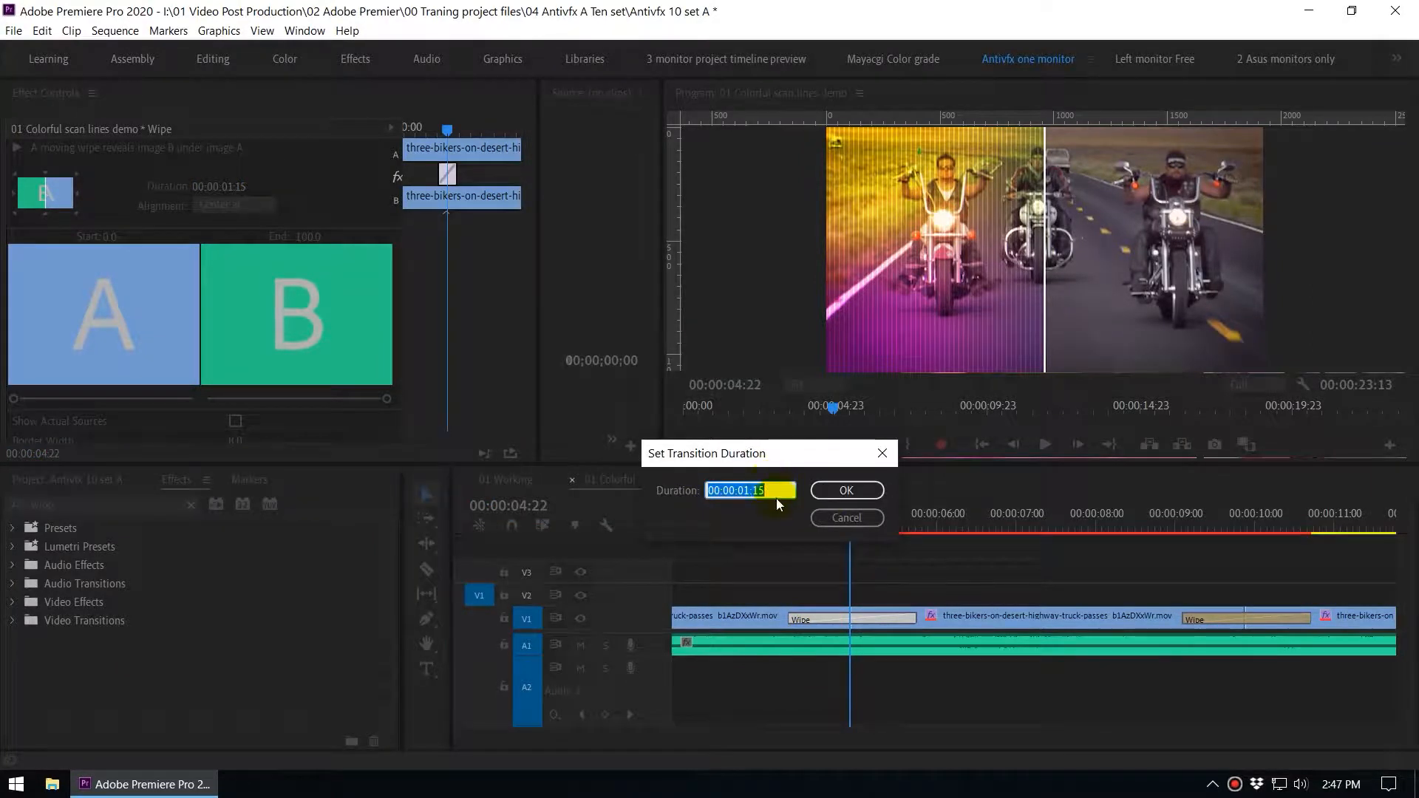
{"action": "left_click", "coordinate": [846, 490]}
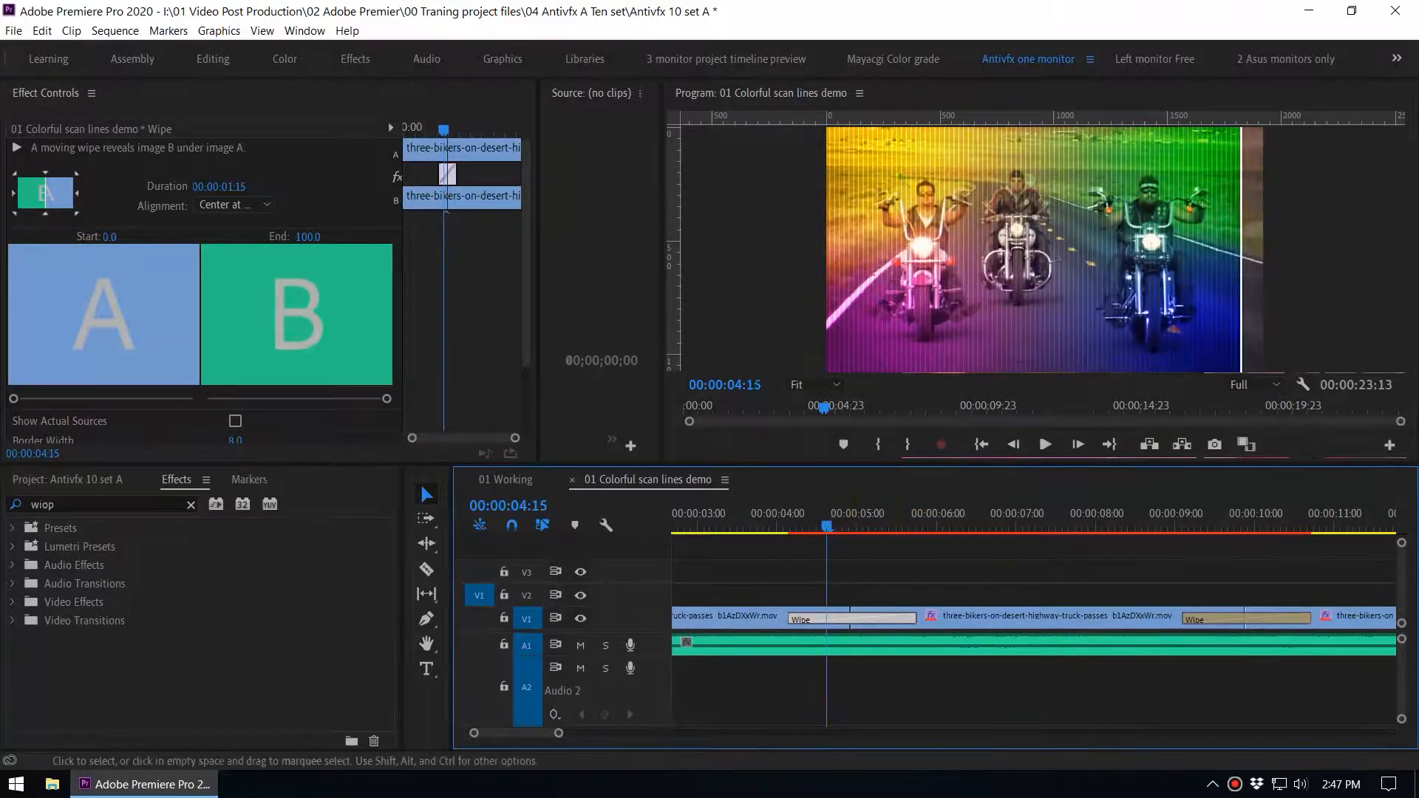
Step: Set the Wipe transition's Border Color to teal via the Color Picker
{"action": "left_click", "coordinate": [825, 527]}
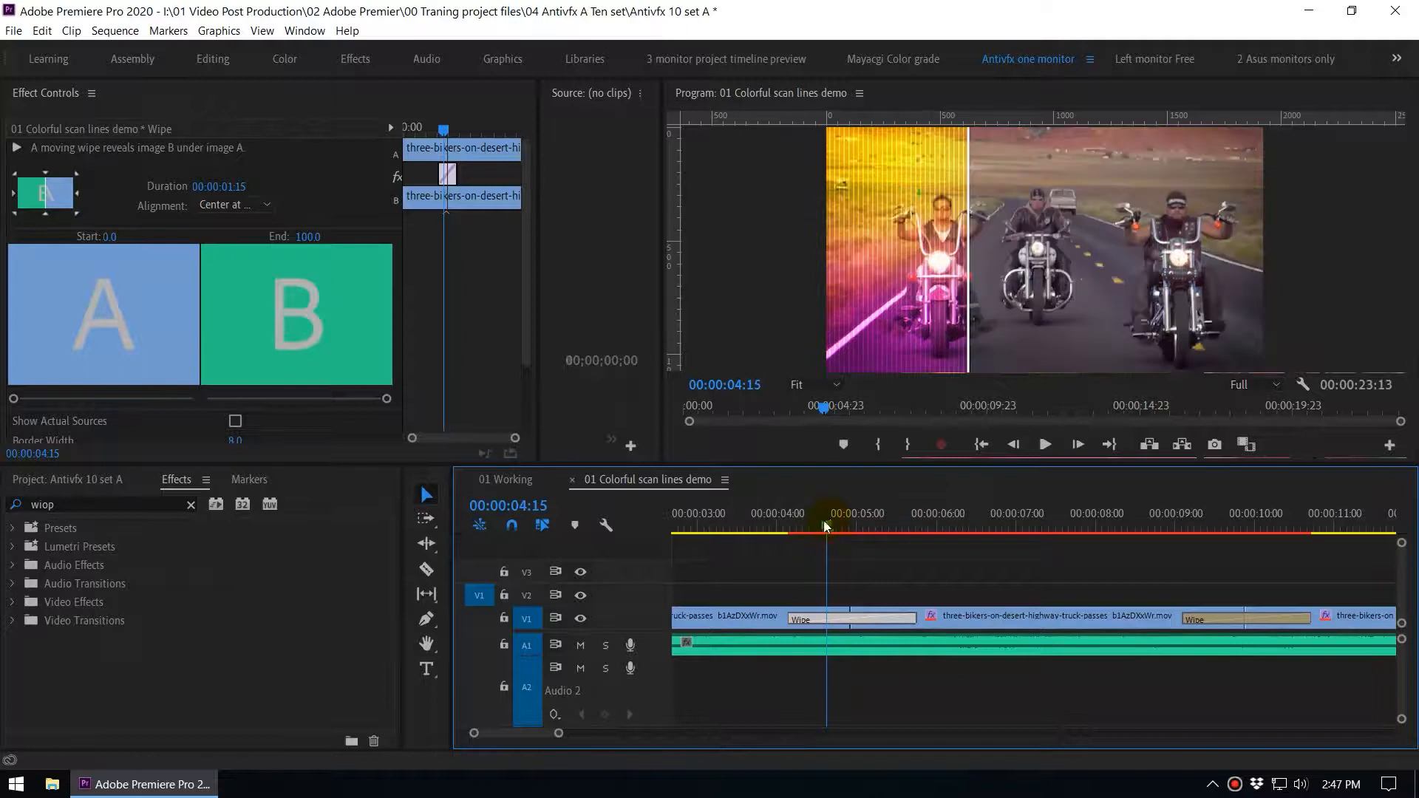
{"action": "left_click", "coordinate": [810, 618]}
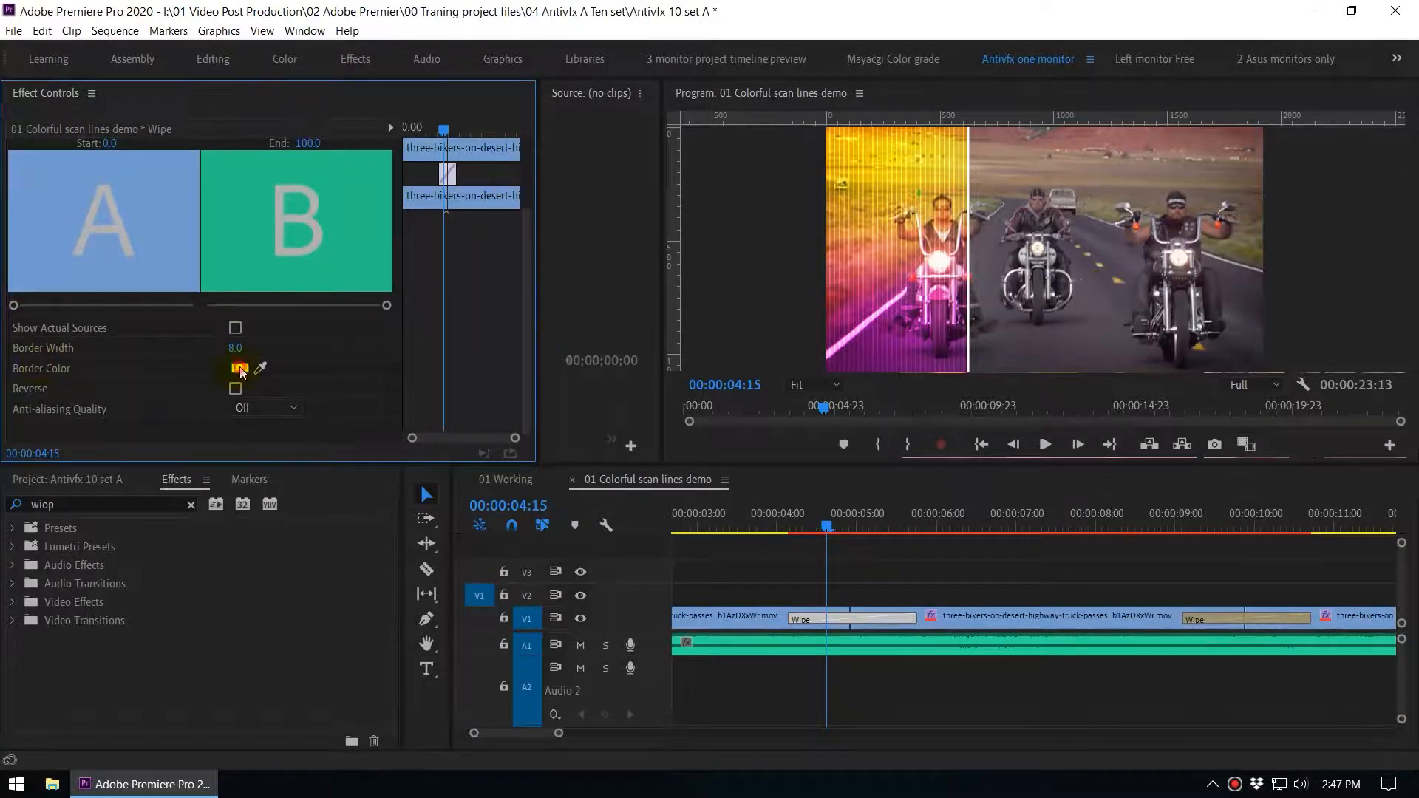
{"action": "left_click", "coordinate": [240, 369]}
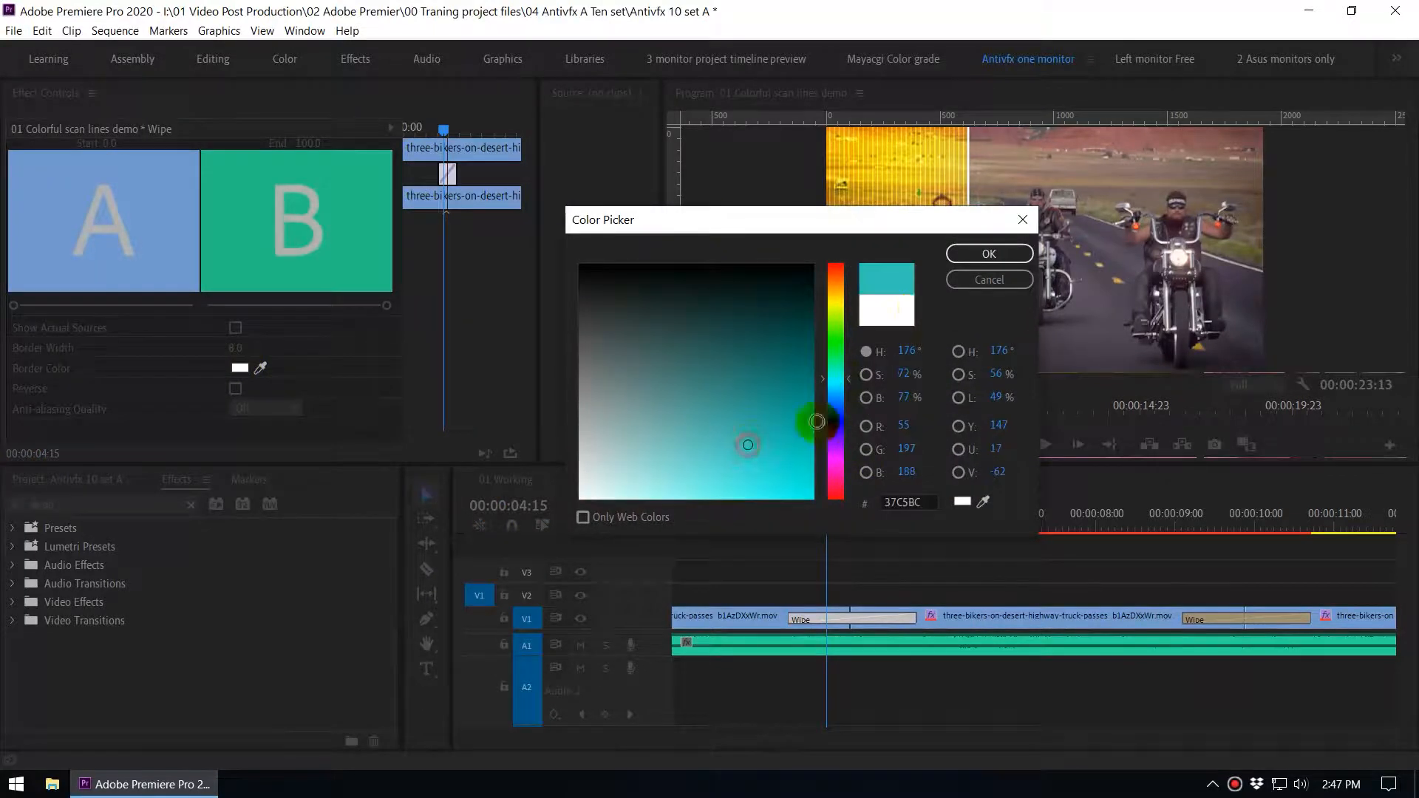
{"action": "left_click", "coordinate": [989, 254]}
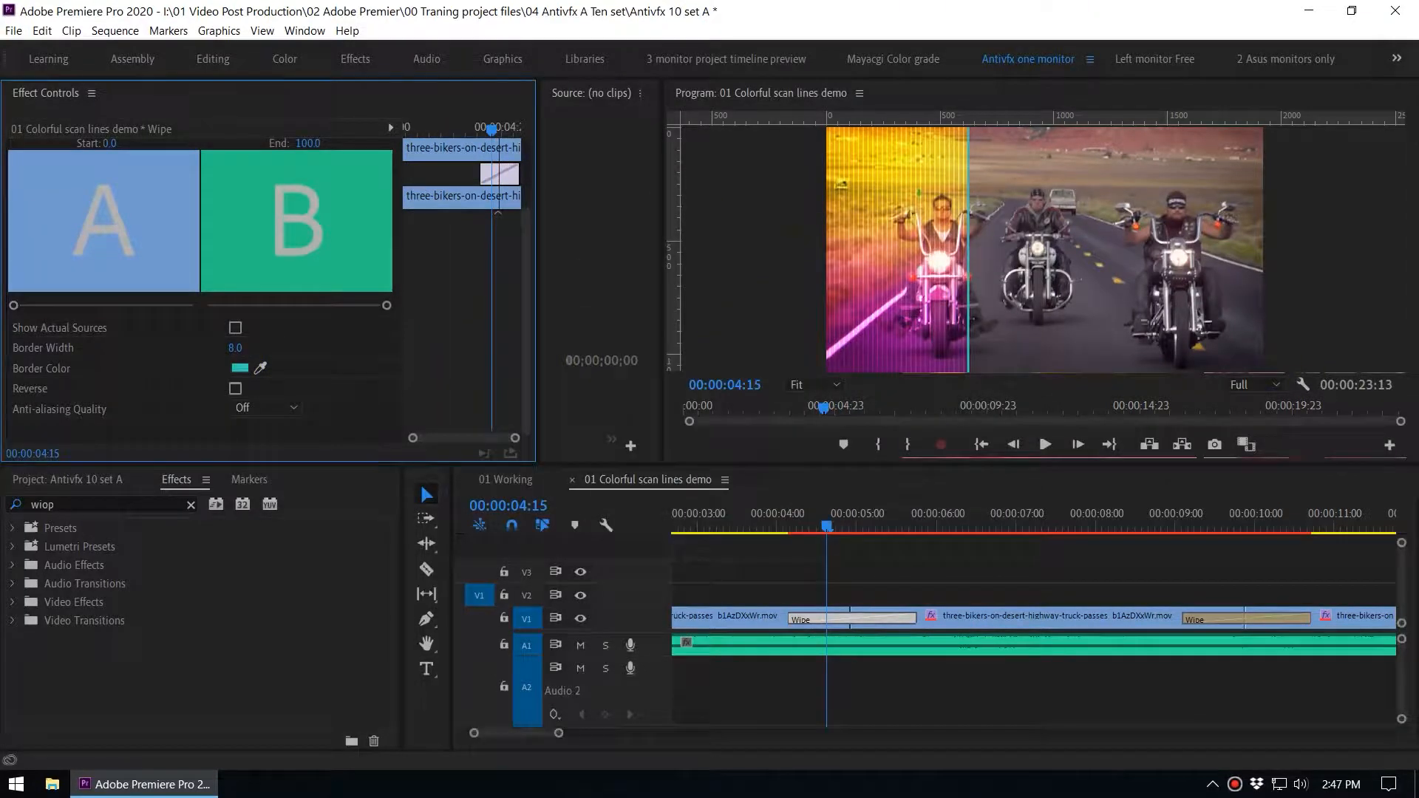